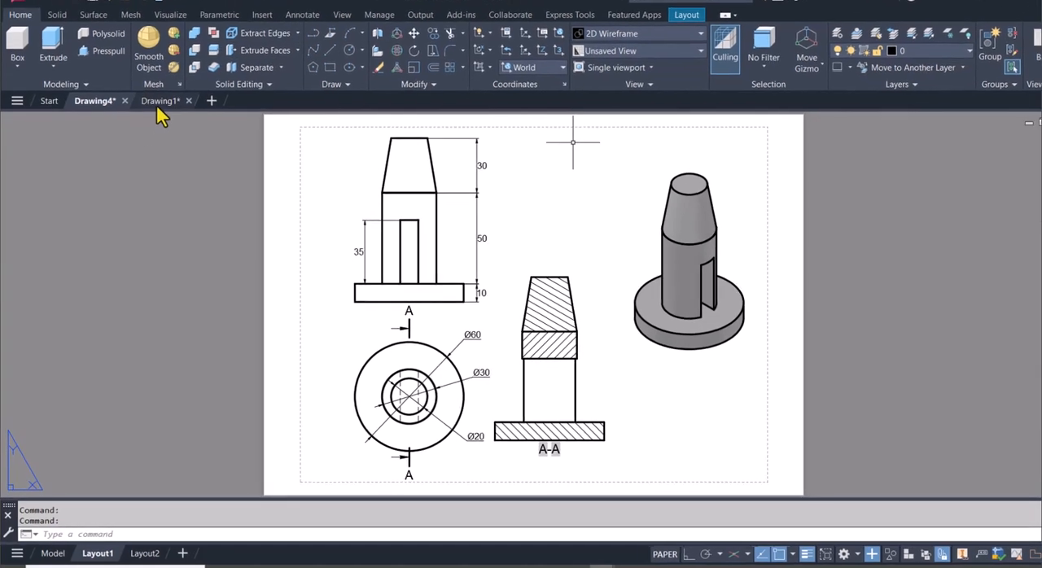
Switch to the blank Drawing1 document.
left_click(52, 553)
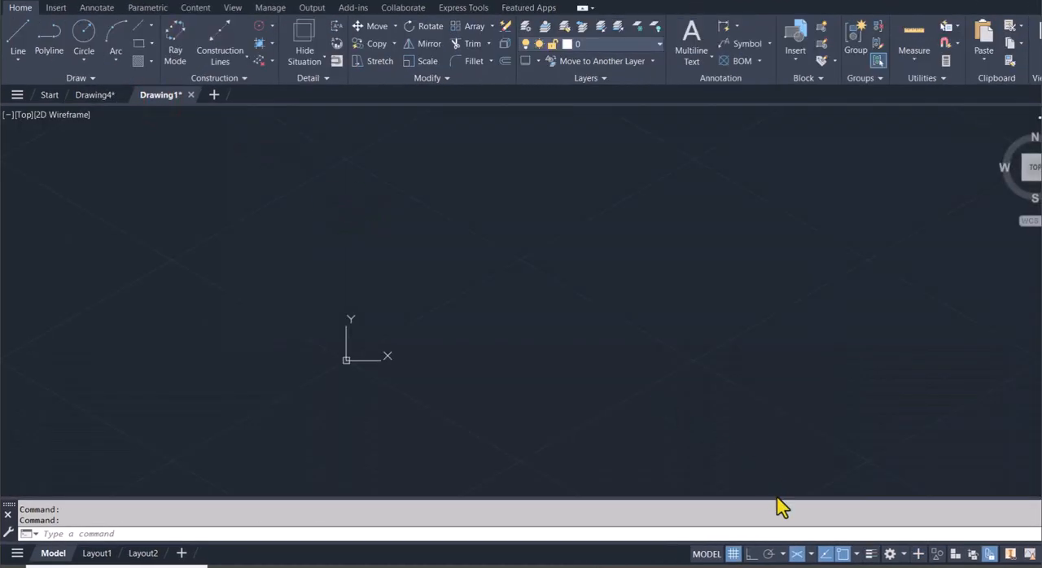
mouse_move(799, 553)
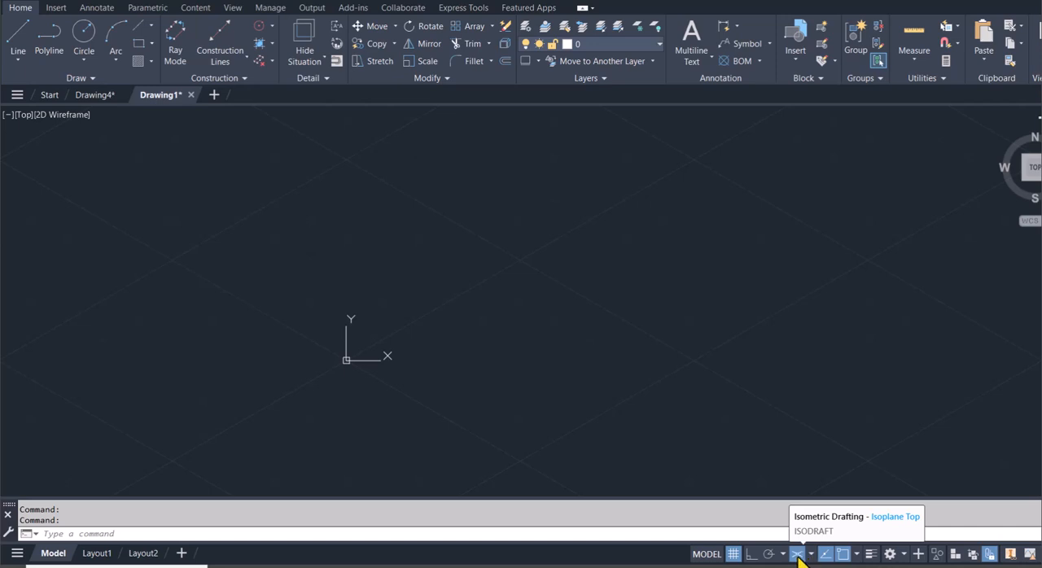
mouse_move(989, 525)
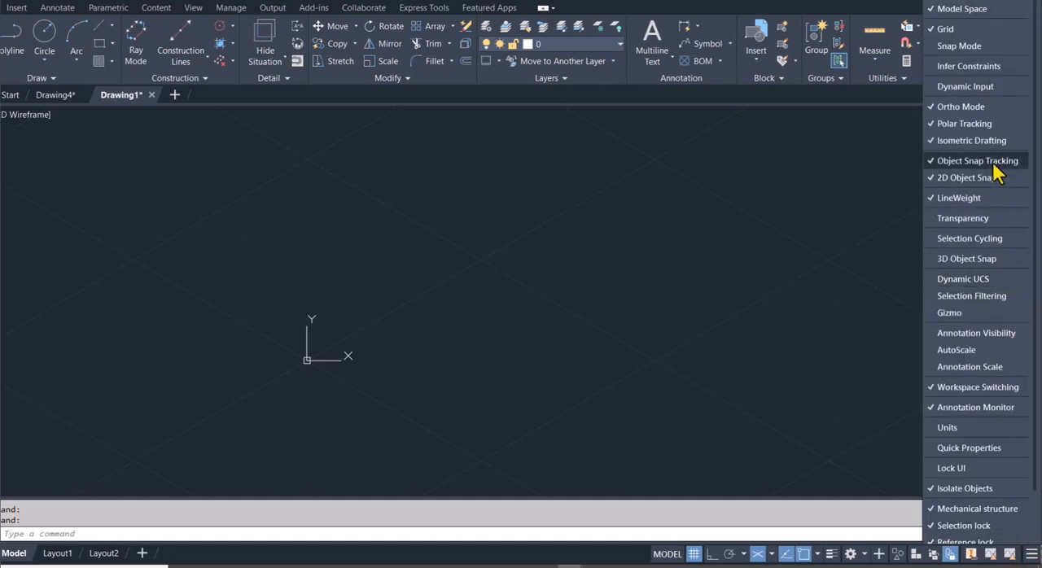
mouse_move(969, 140)
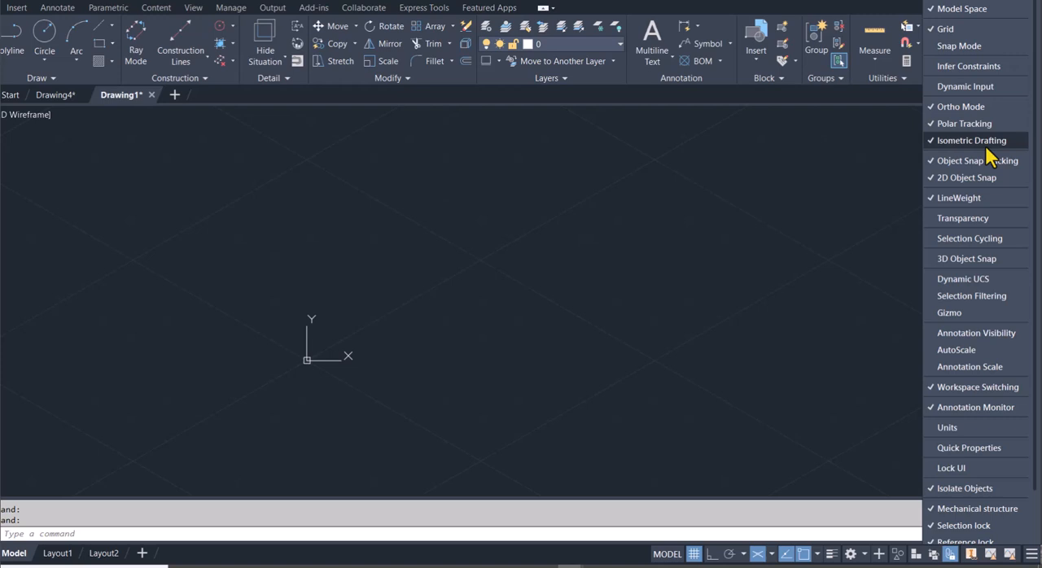
mouse_move(830, 556)
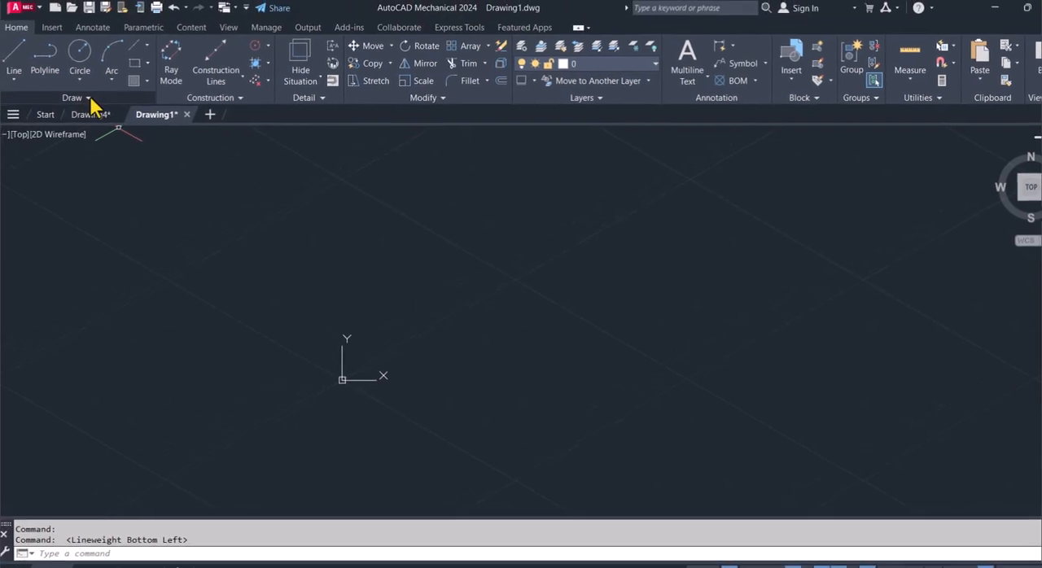
Draw an isometric circle centred at 40,40 with radius 30.
left_click(72, 98)
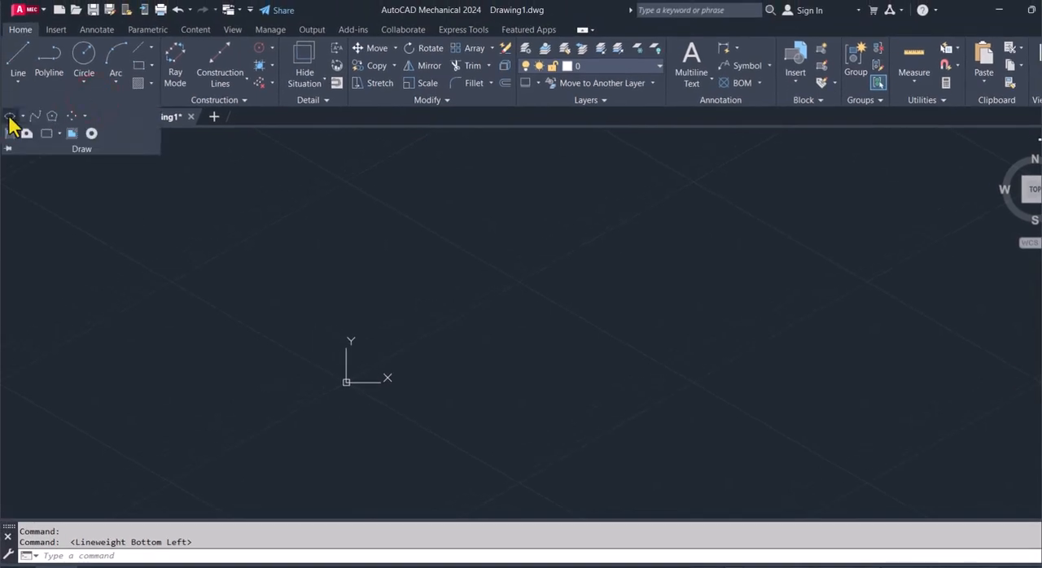
mouse_move(26, 116)
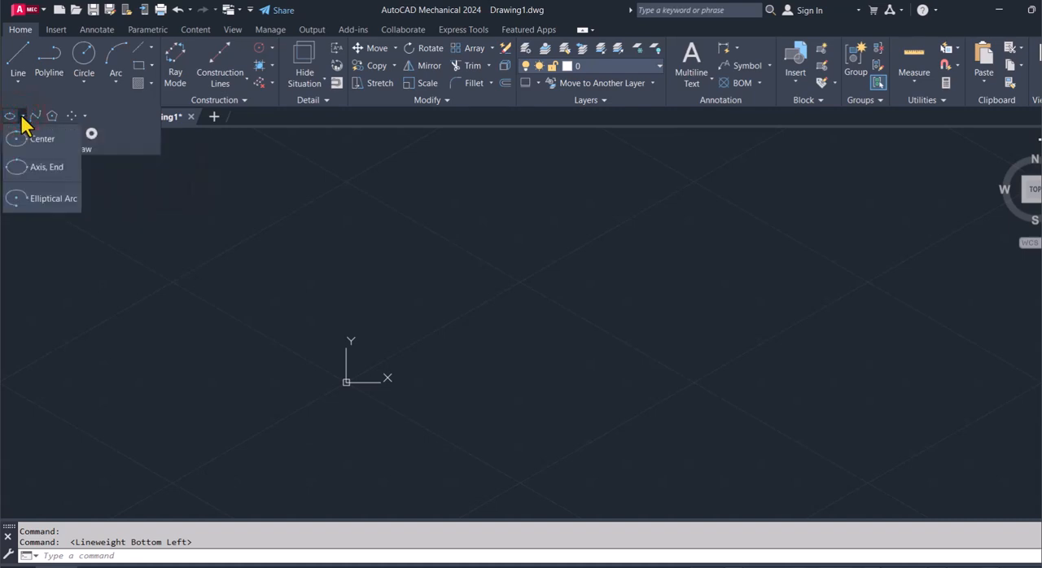
mouse_move(46, 167)
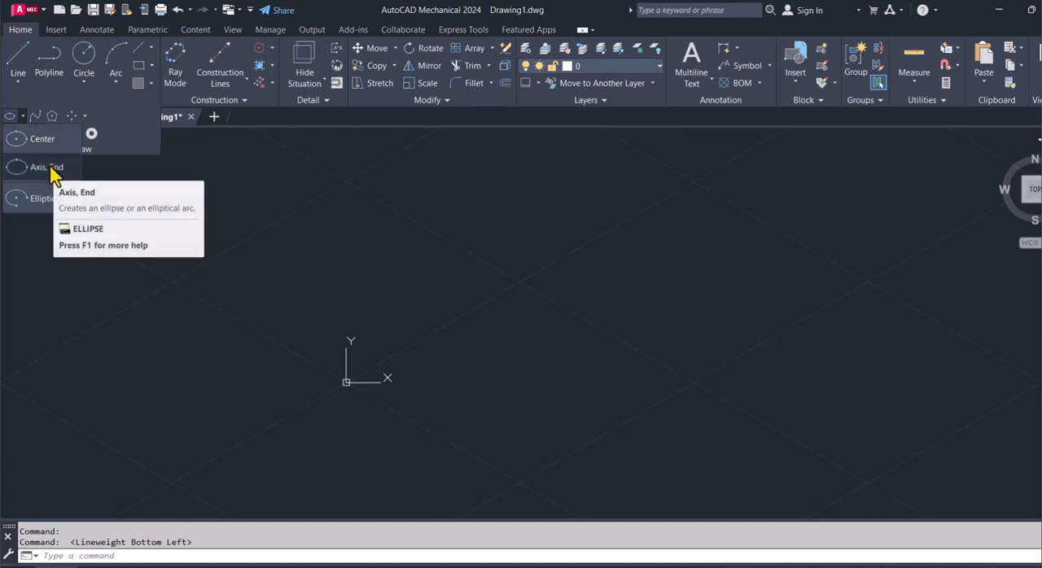
left_click(46, 167)
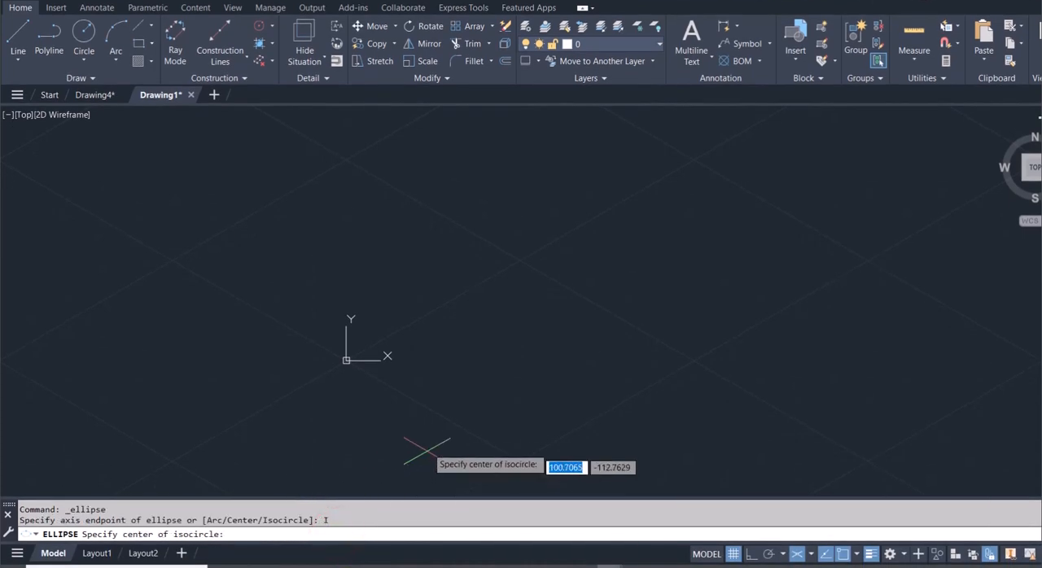
mouse_move(424, 363)
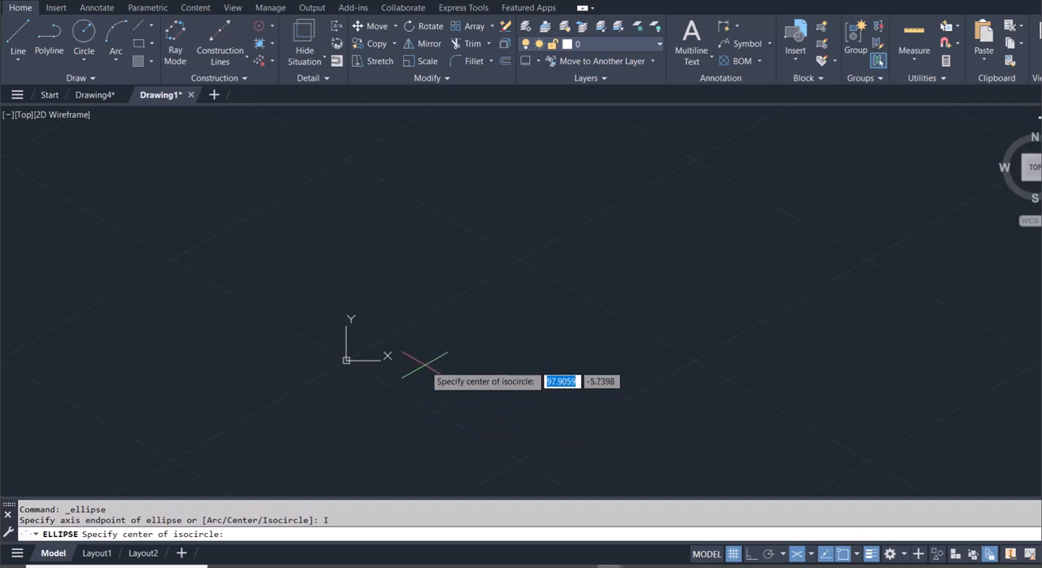
type("40,40")
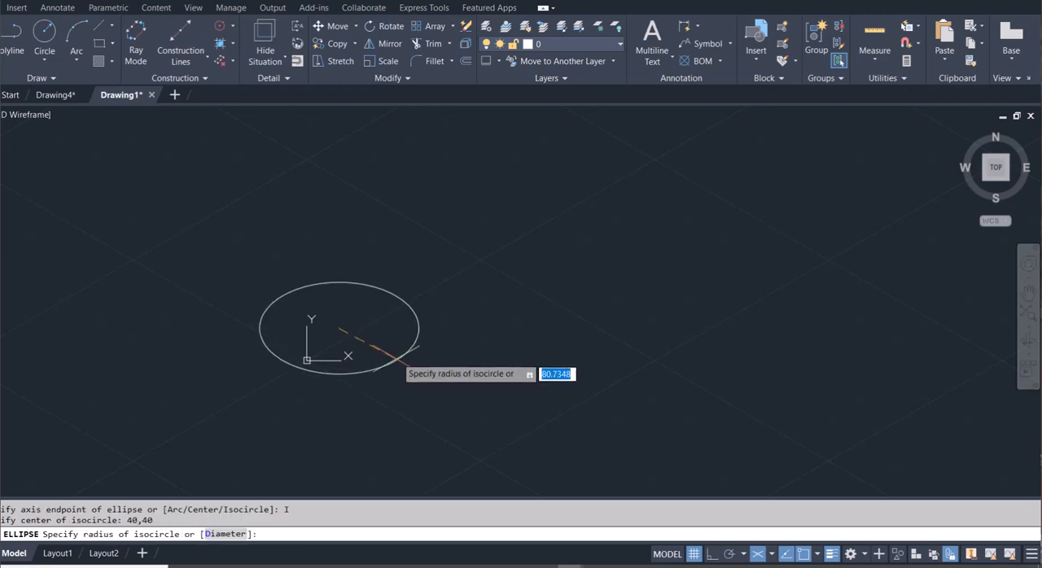
mouse_move(436, 309)
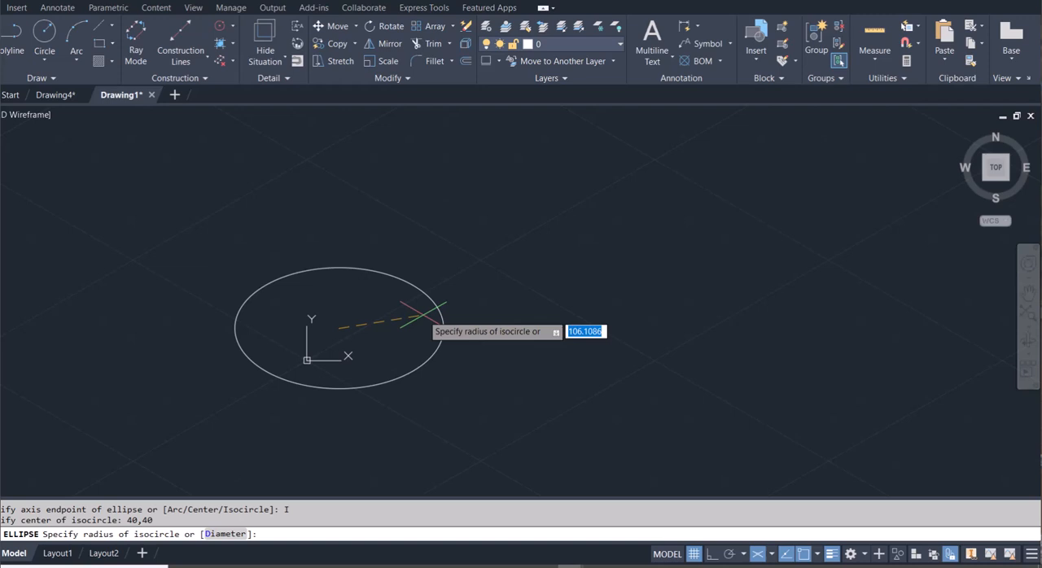
type("30")
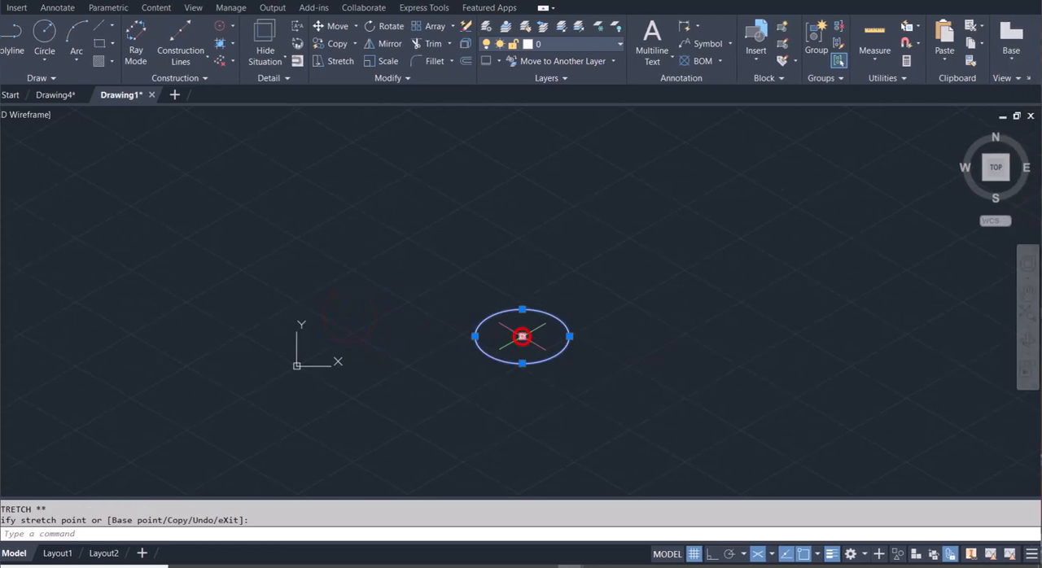
Deselect the isocircle and give layer 0 a 0.30 mm lineweight.
key("Escape")
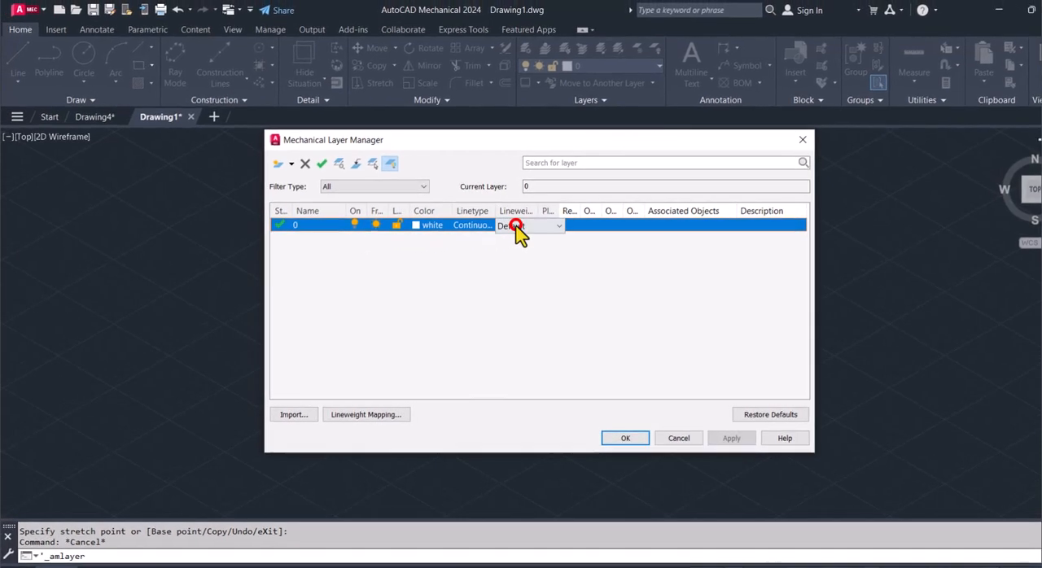
left_click(529, 225)
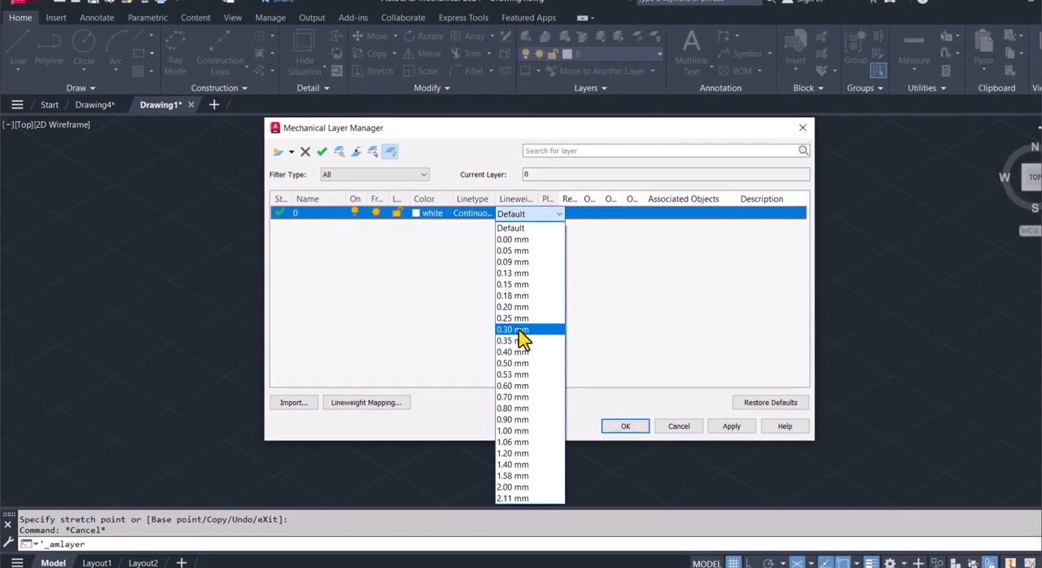
left_click(512, 329)
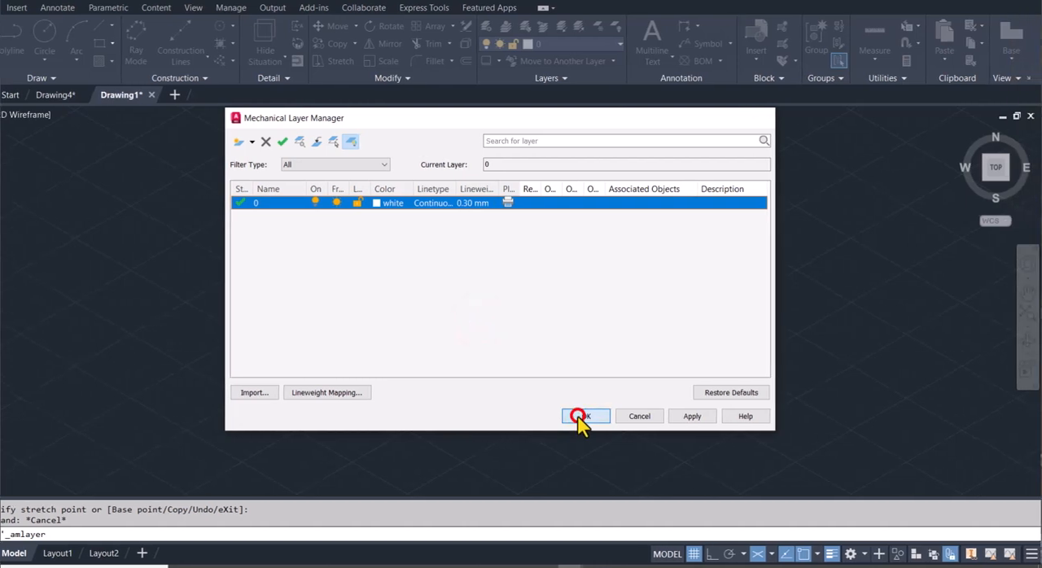
left_click(585, 416)
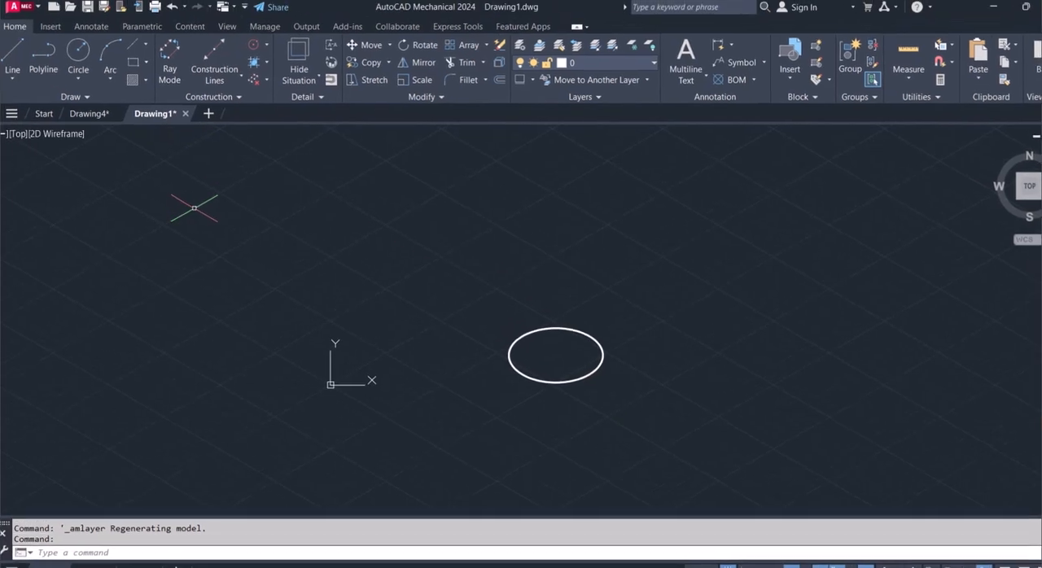
Start a second radius-30 isocircle with EL, centred 10 units above the first.
type("EL")
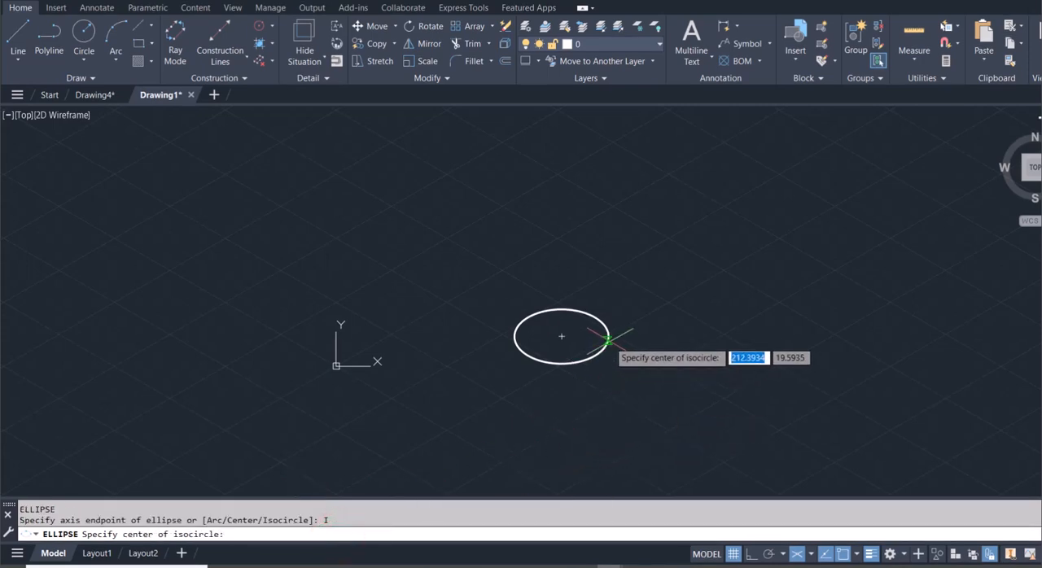
mouse_move(566, 338)
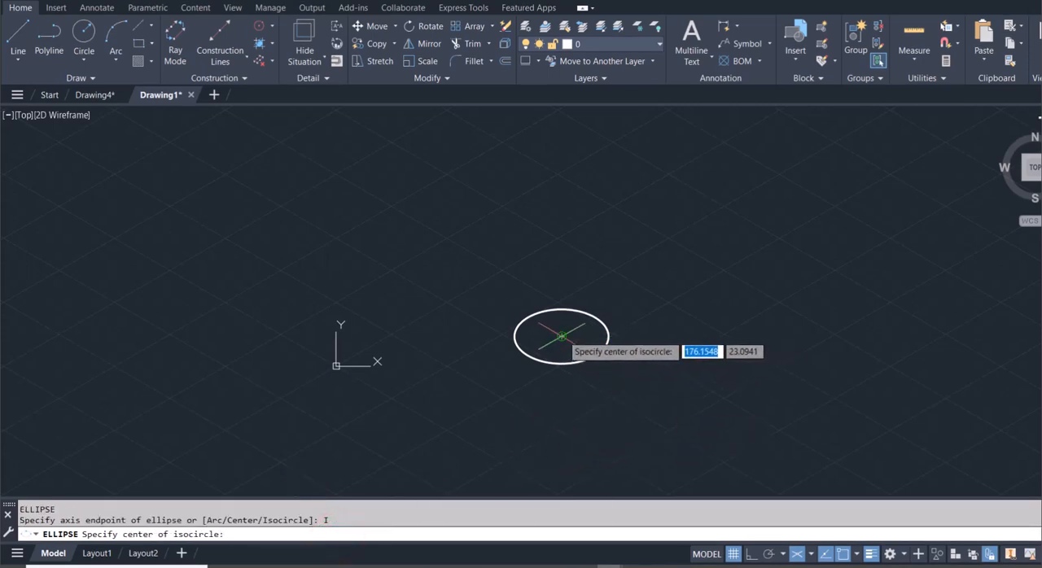
mouse_move(562, 290)
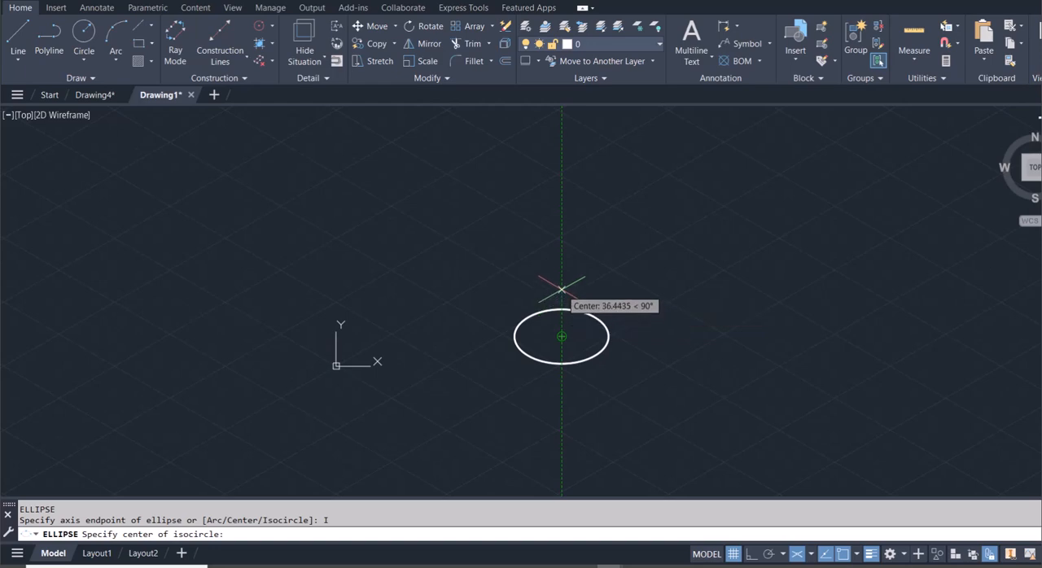
type("1")
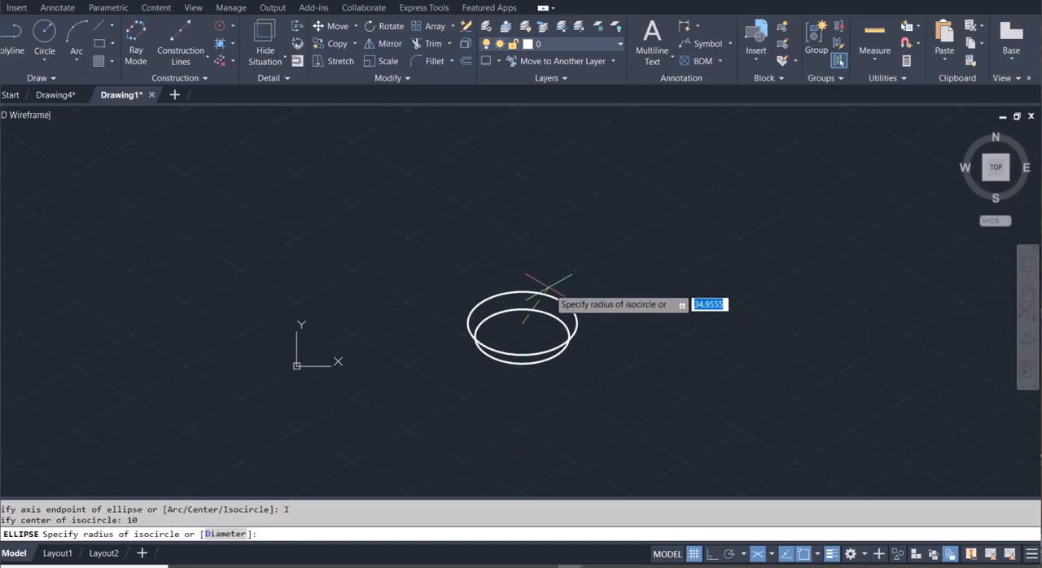
mouse_move(553, 289)
type("30")
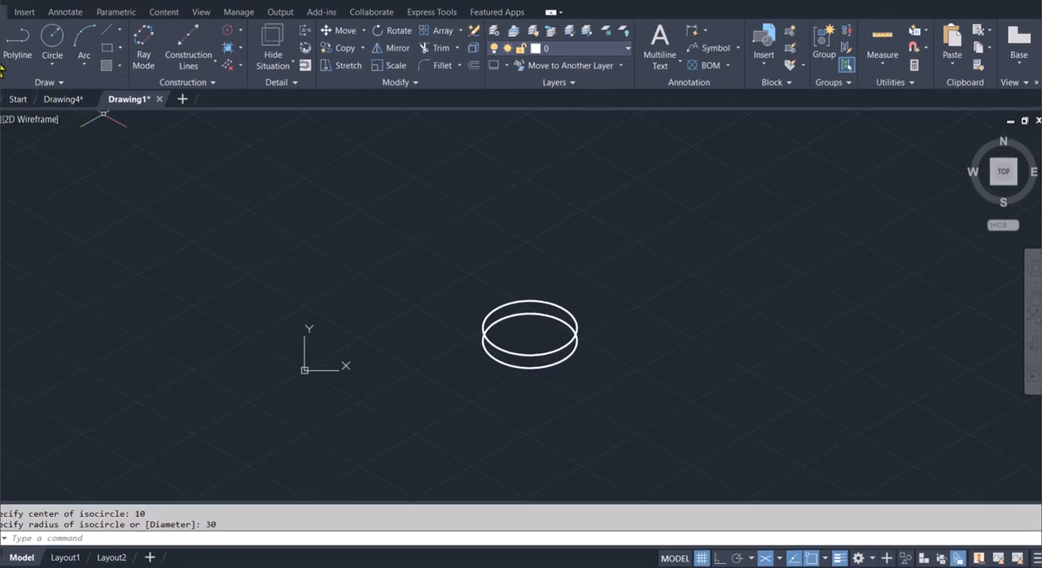
Draw vertical tangent lines joining the right and left sides of both isocircles.
left_click(18, 55)
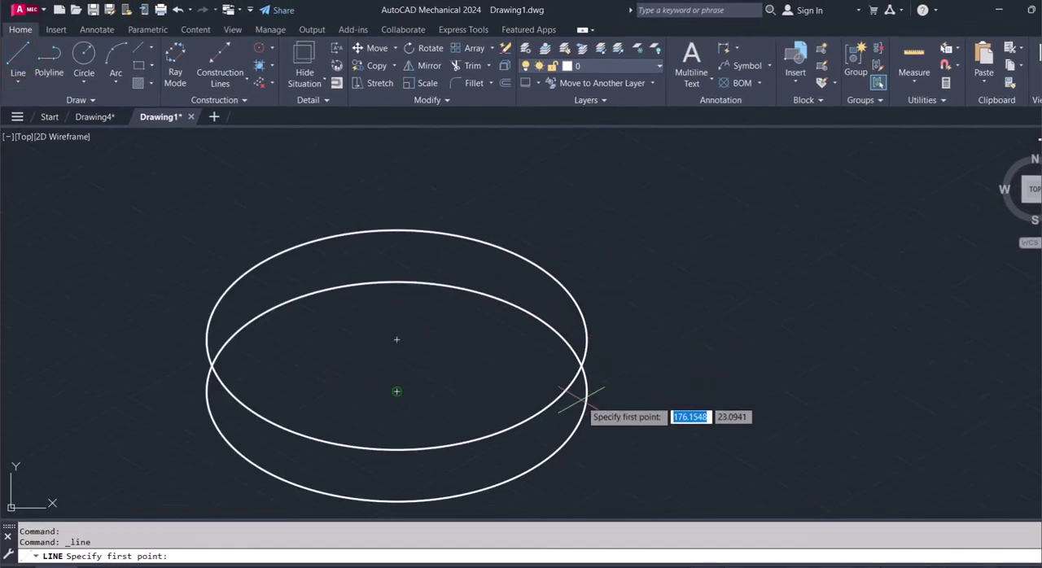
mouse_move(533, 313)
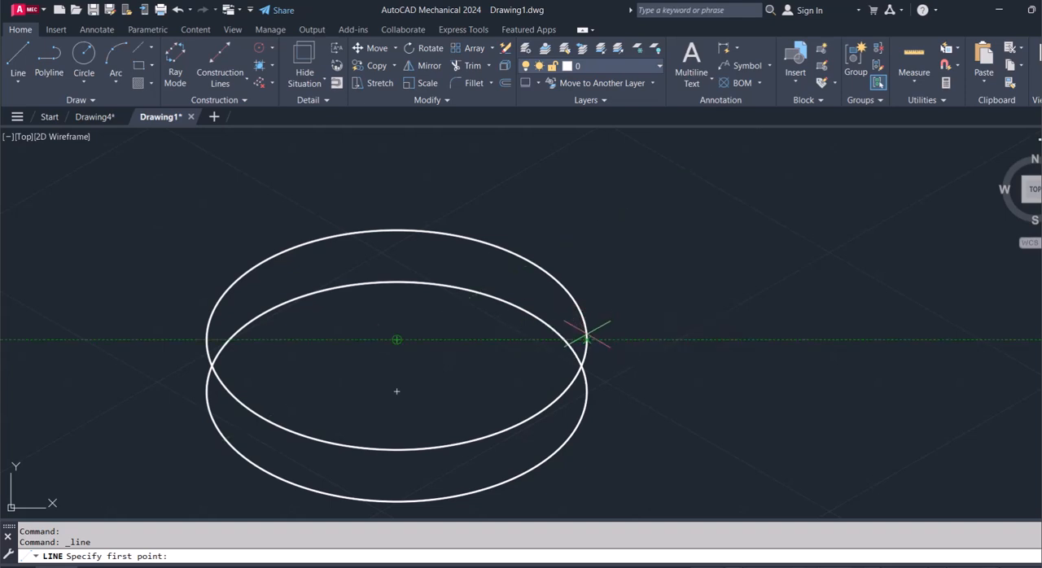
mouse_move(582, 398)
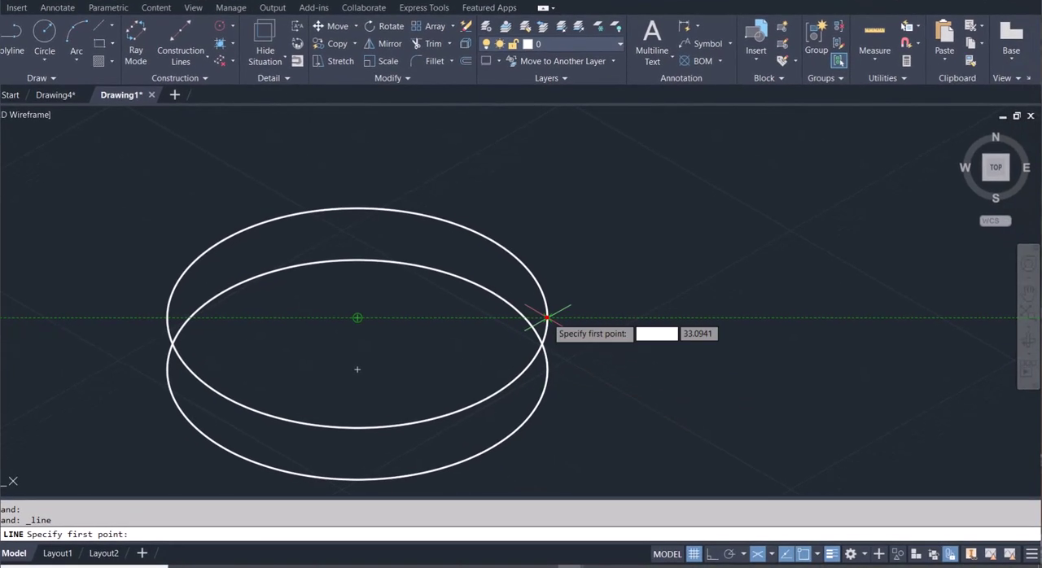
left_click(550, 317)
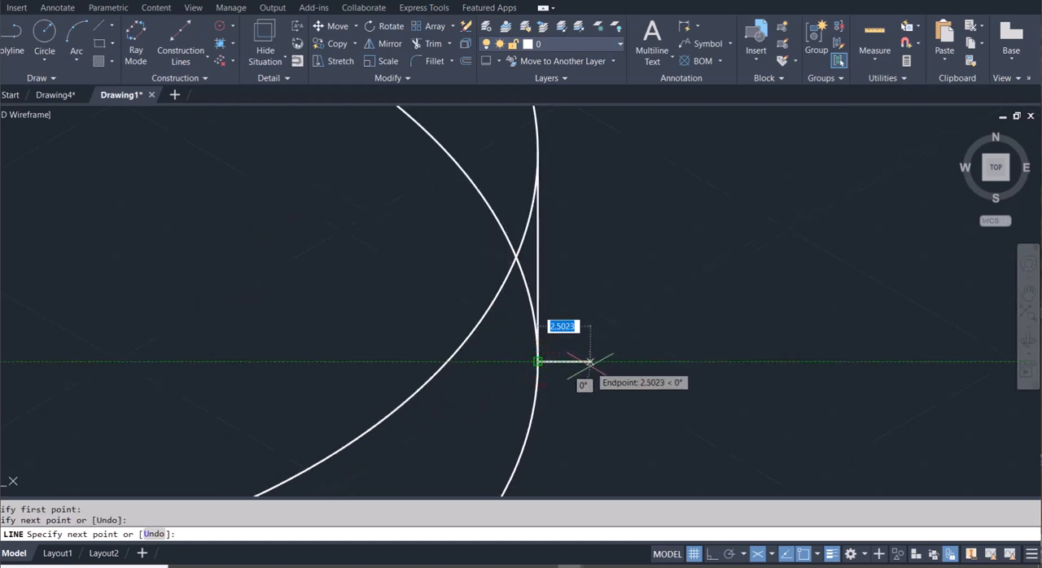
key("Escape")
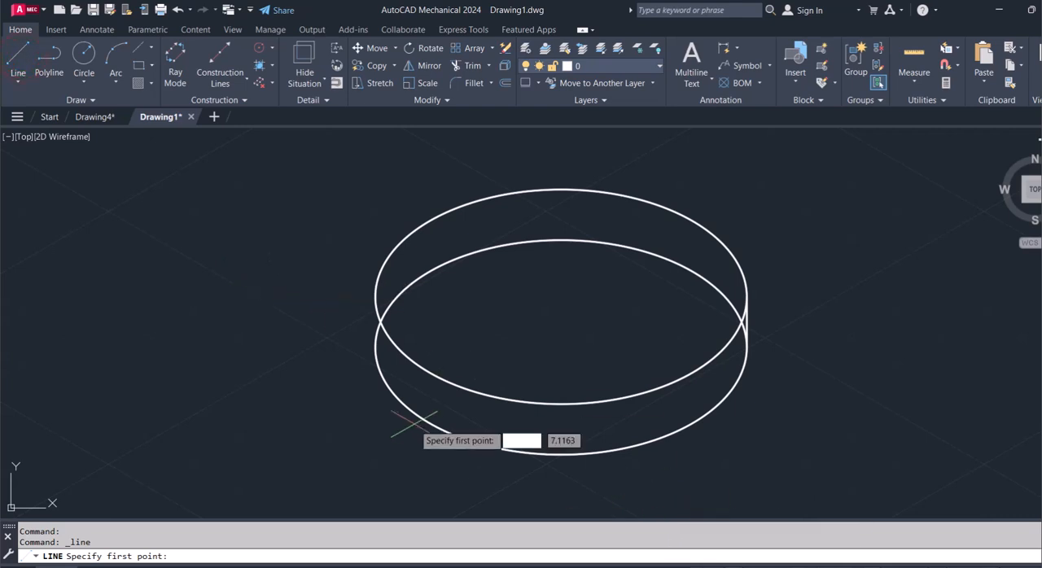
mouse_move(560, 348)
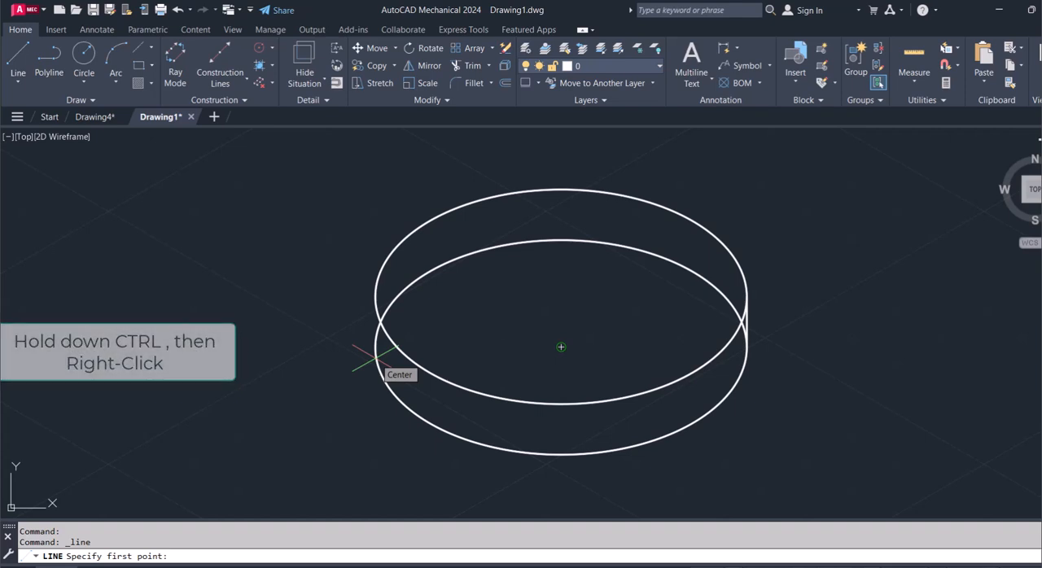
right_click(378, 346)
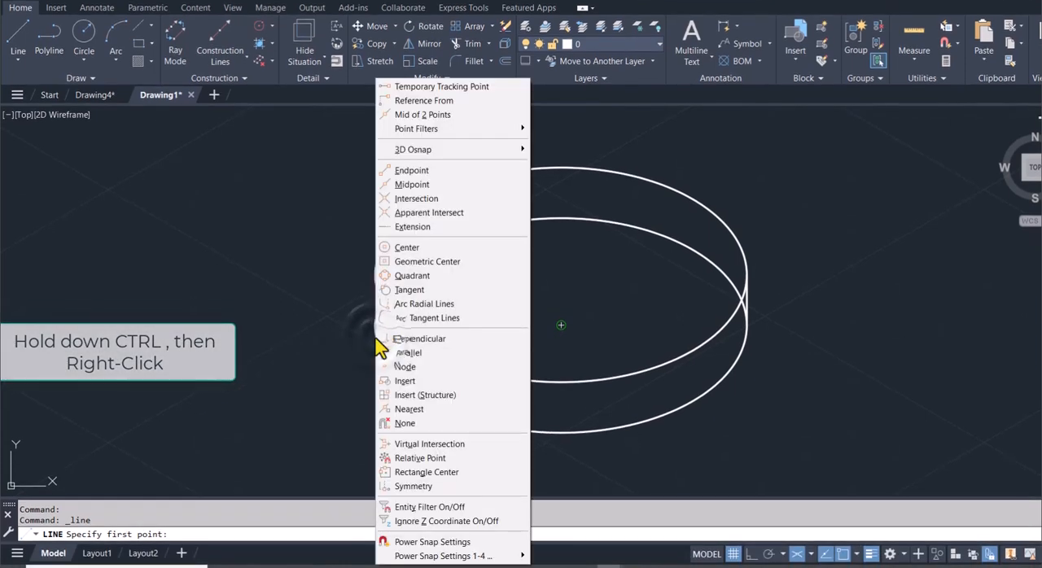
mouse_move(409, 290)
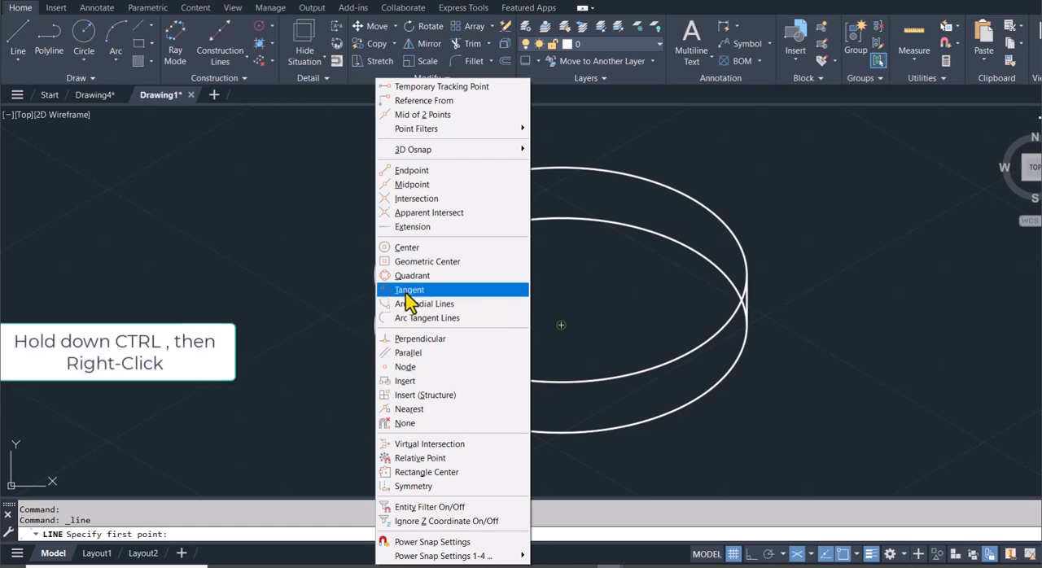
left_click(408, 290)
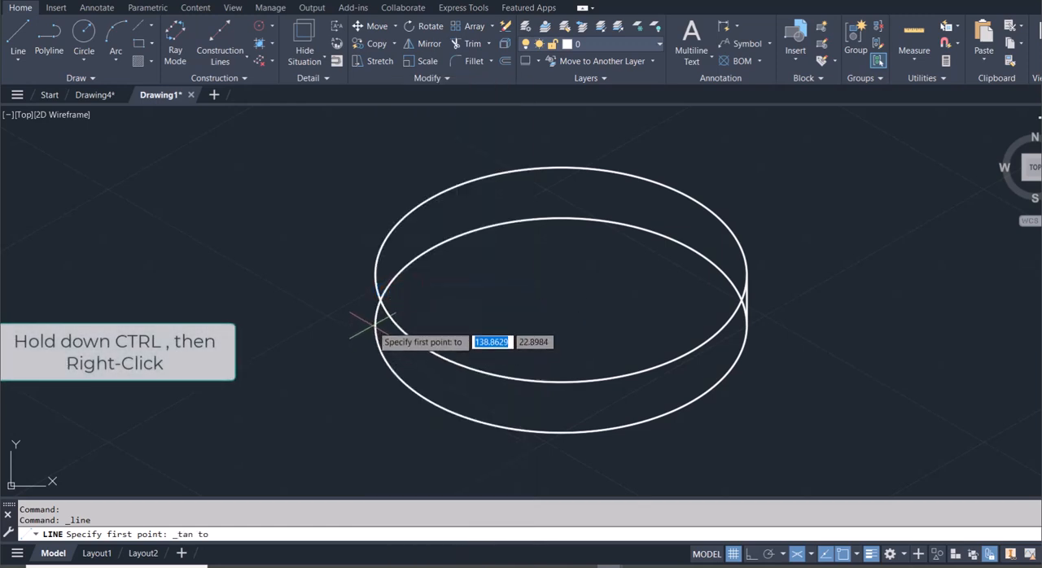
mouse_move(374, 280)
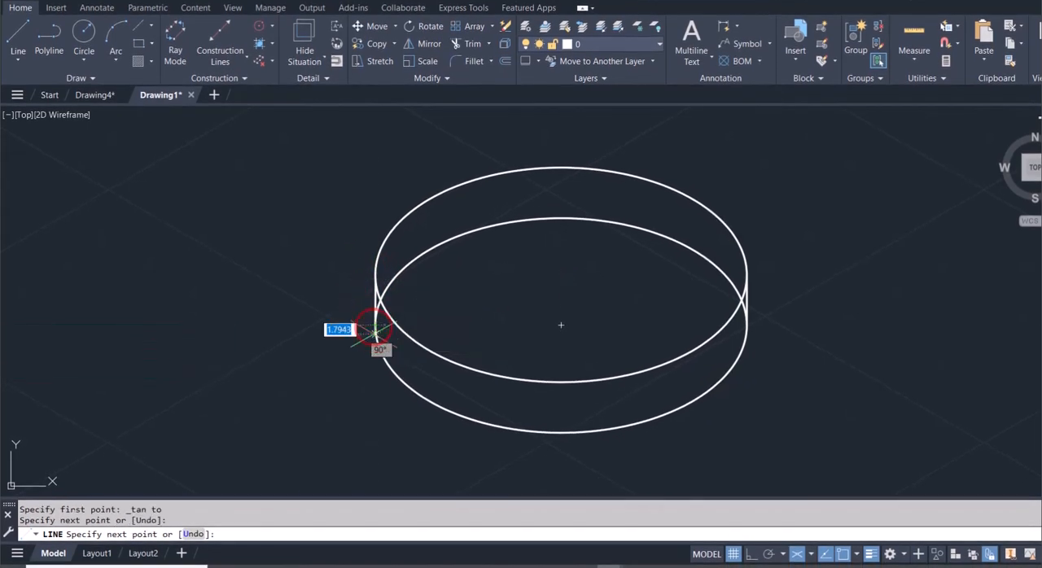
key("Escape")
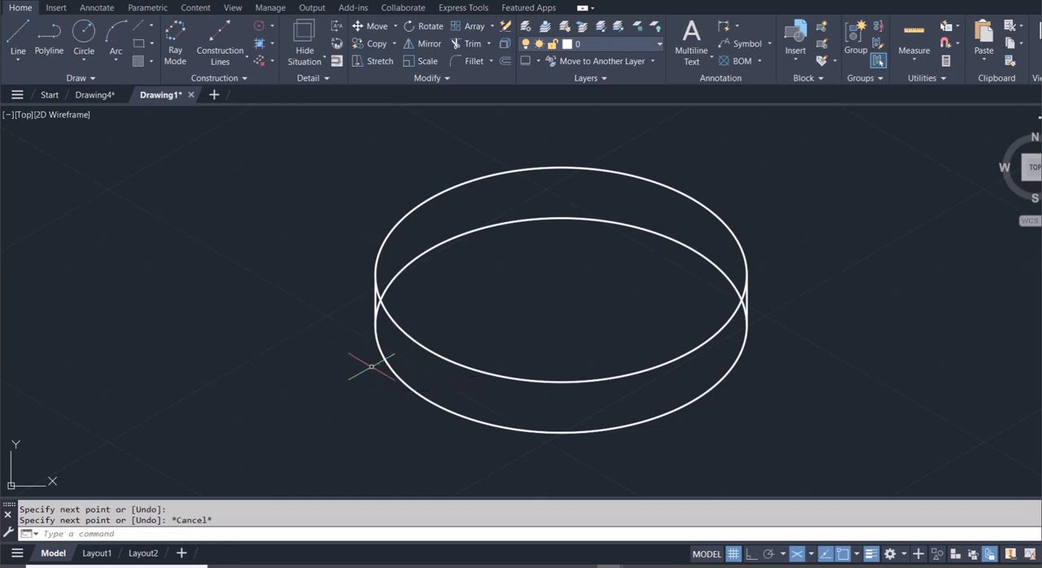
Trim away the lower ellipse's hidden back arc with TR.
type("TR")
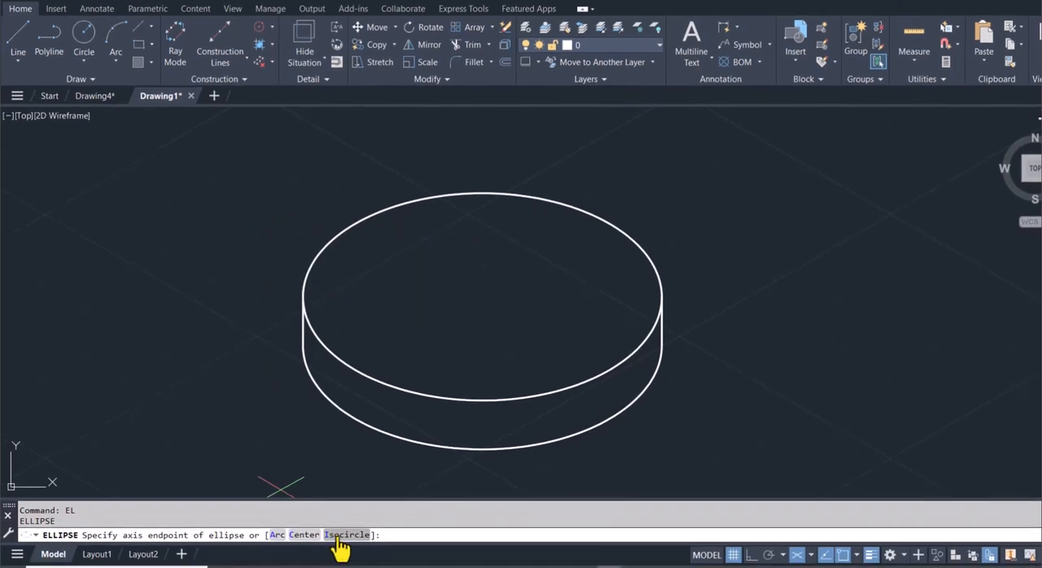
type("I")
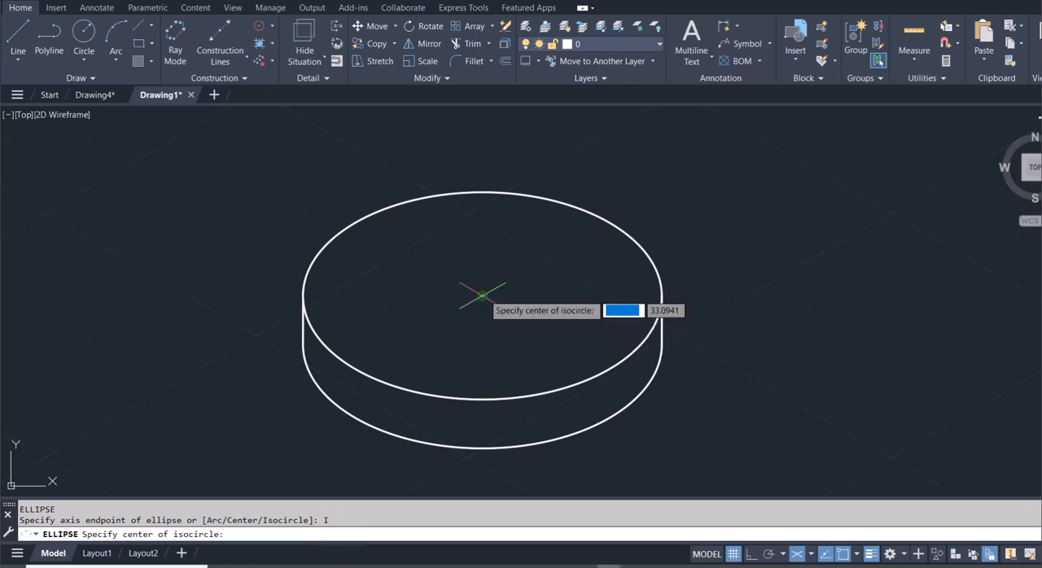
Place a smaller concentric isocircle at the centre of the disc's top face.
left_click(482, 295)
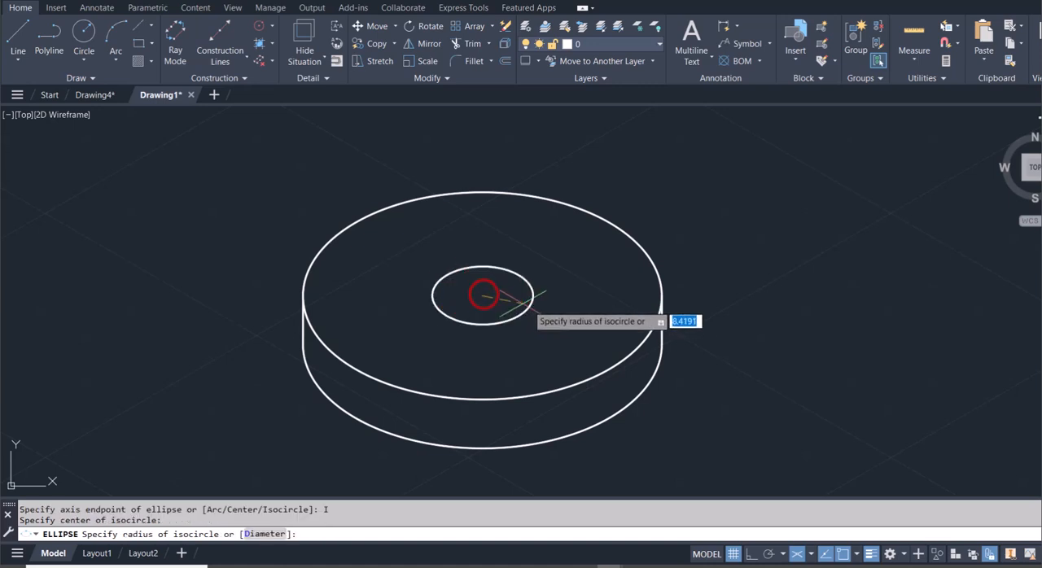
mouse_move(557, 309)
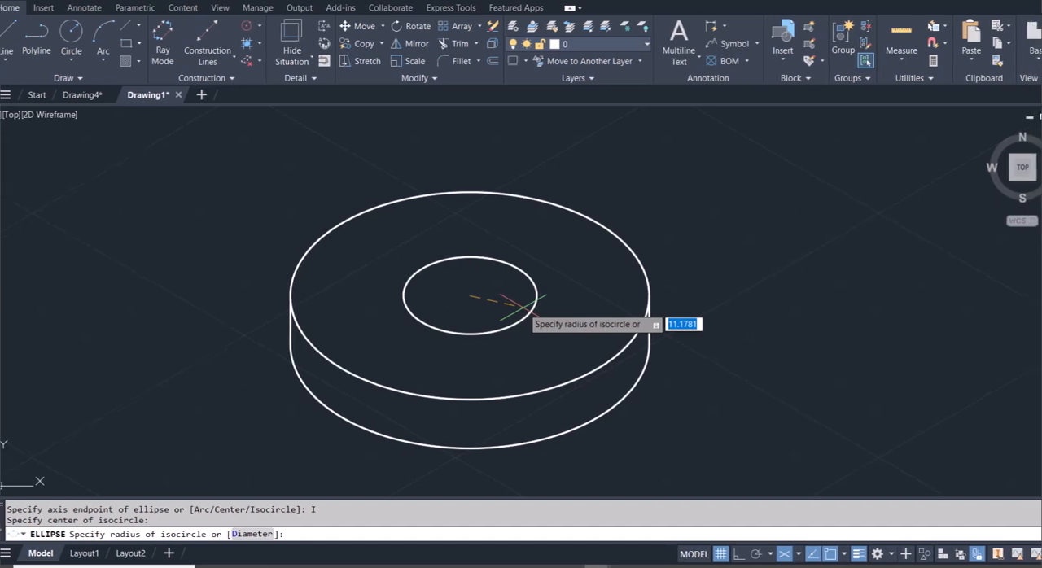
key("Escape")
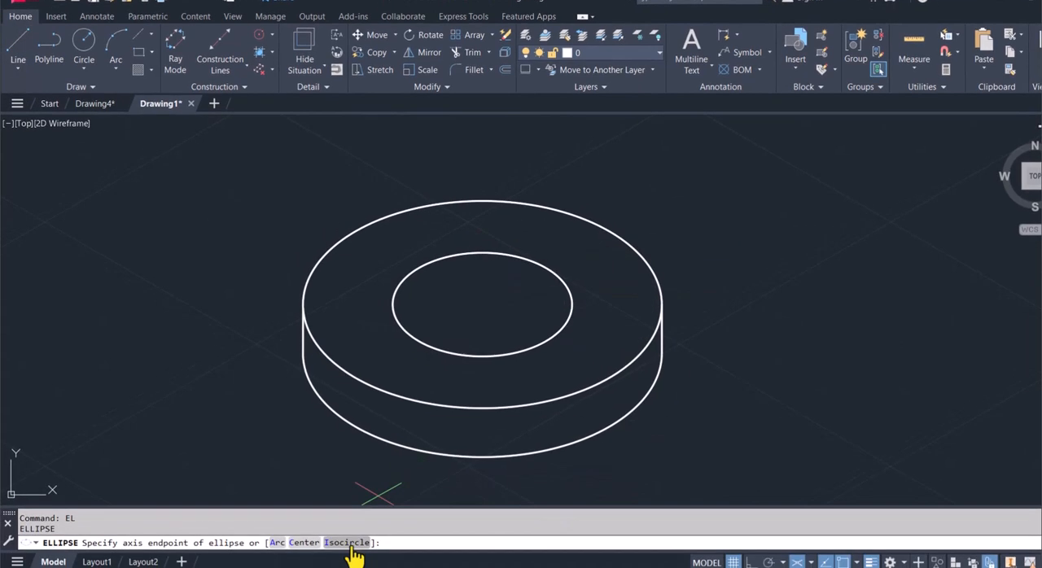
Start a radius-15 isocircle centred 50 units above the disc centre.
type("I")
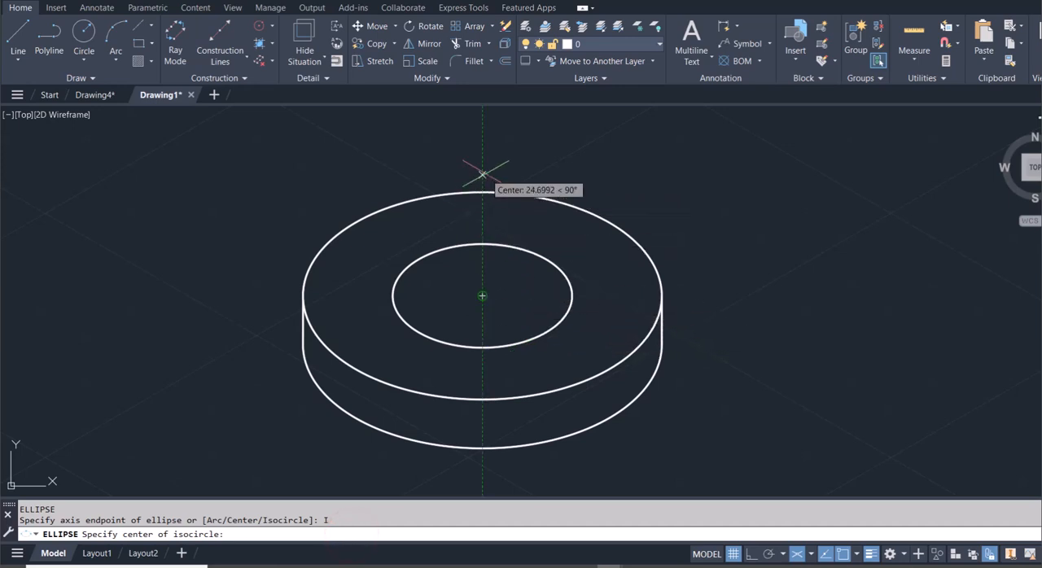
mouse_move(482, 171)
type("50")
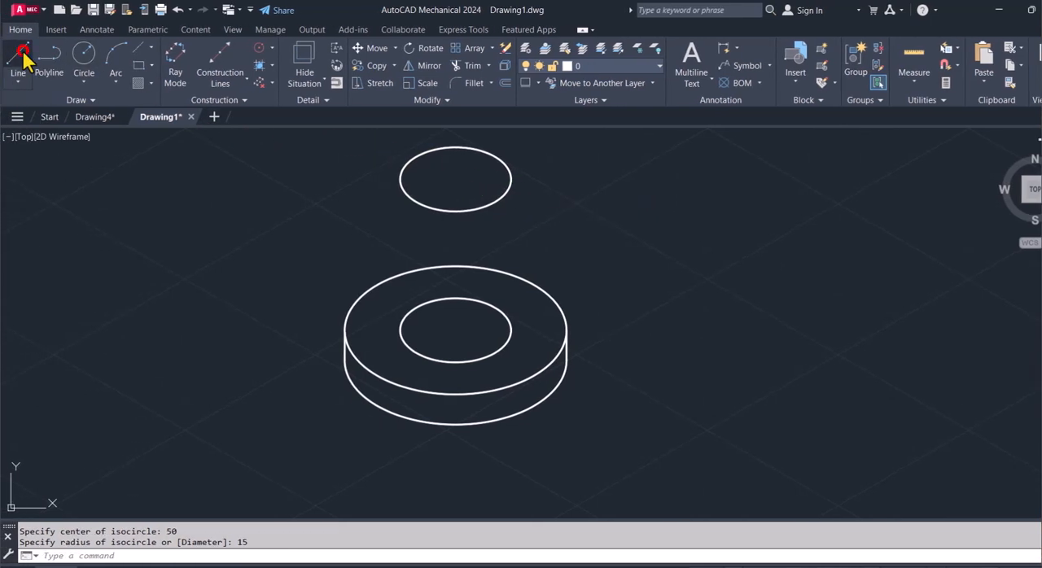
Draw the right vertical tangent line from the upper isocircle to the inner isocircle.
left_click(17, 61)
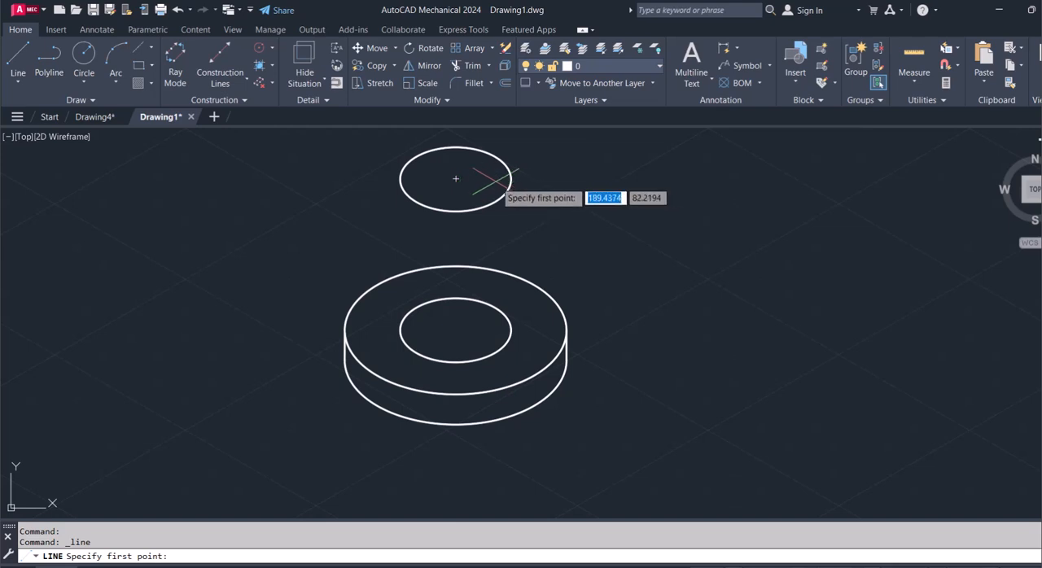
mouse_move(537, 178)
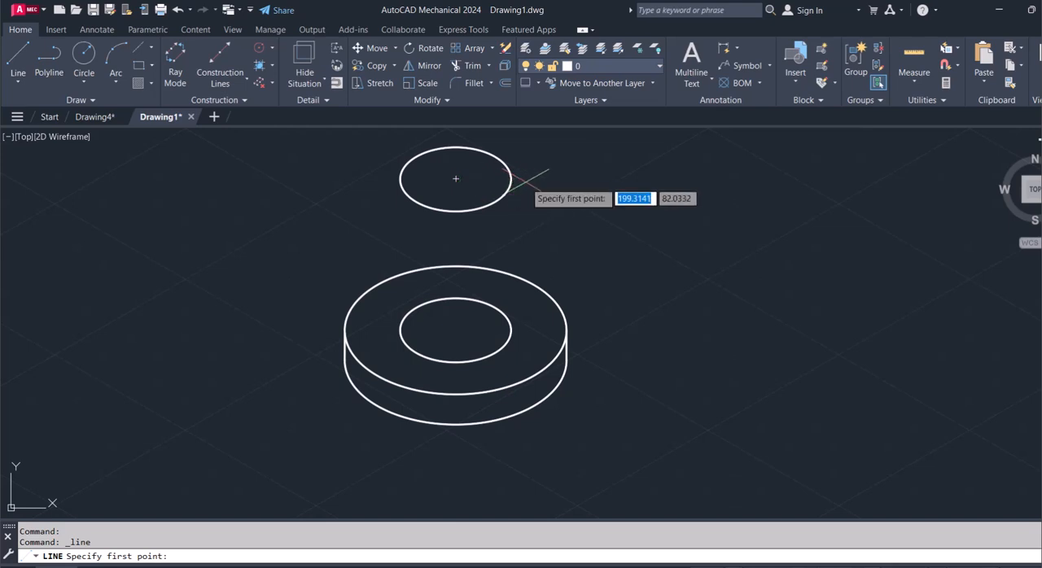
mouse_move(528, 180)
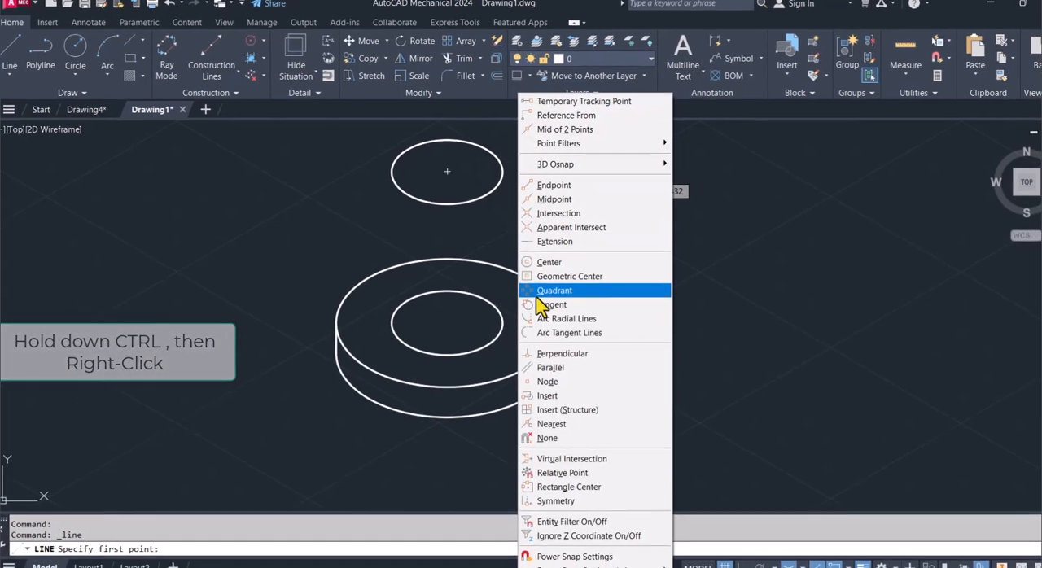
left_click(553, 304)
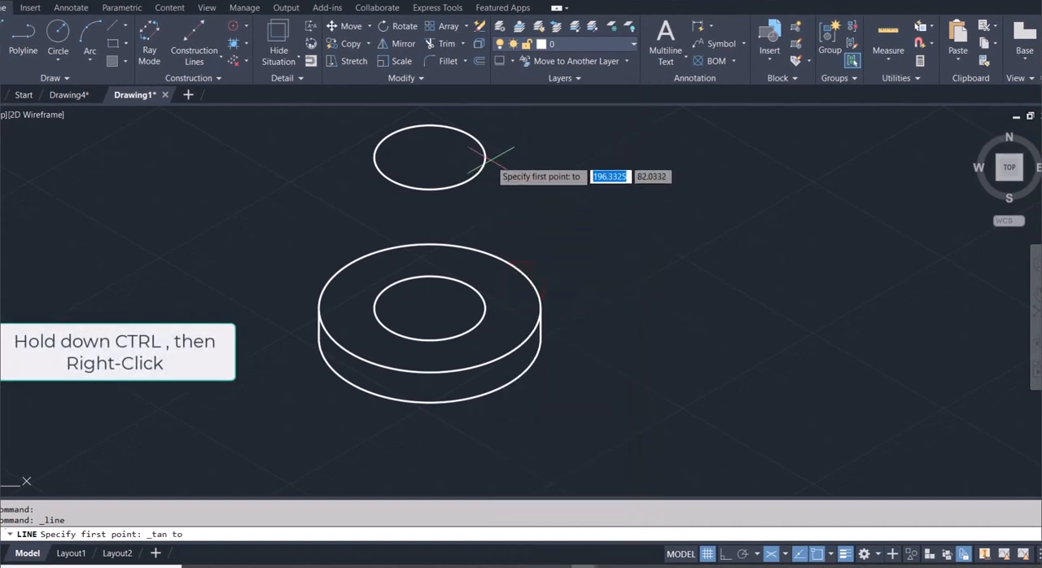
mouse_move(489, 158)
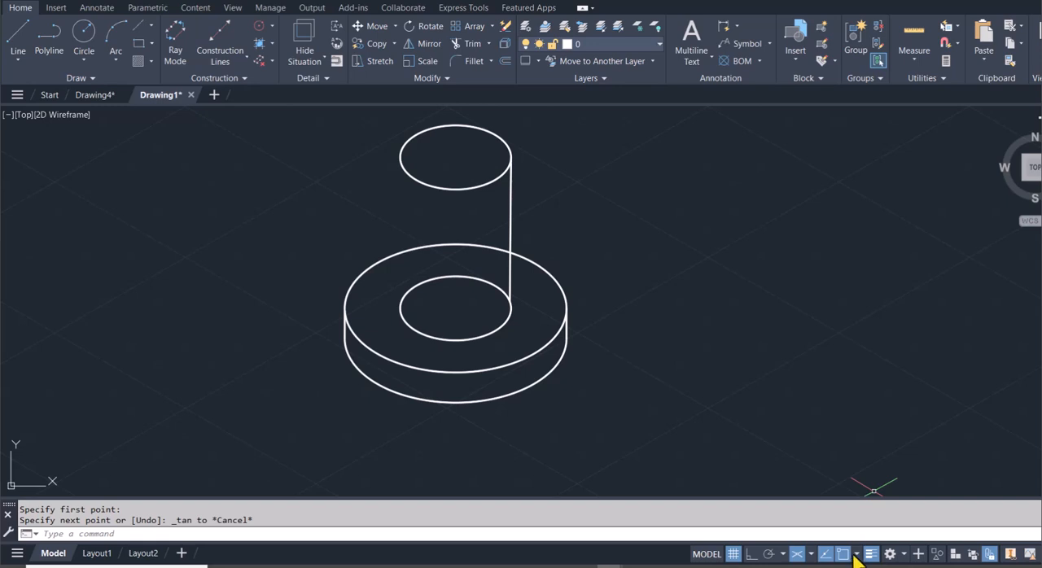
mouse_move(769, 554)
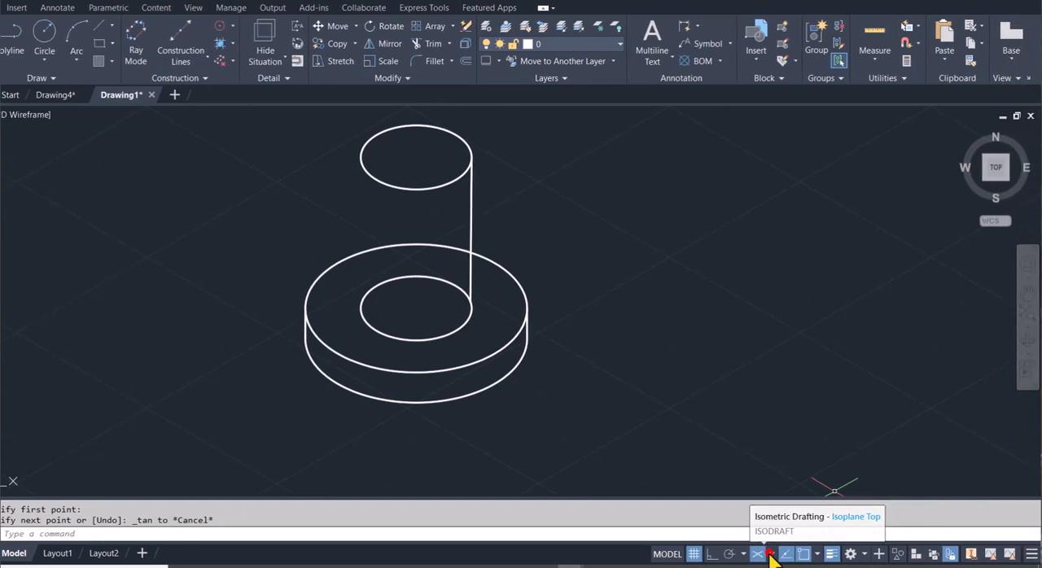
left_click(770, 554)
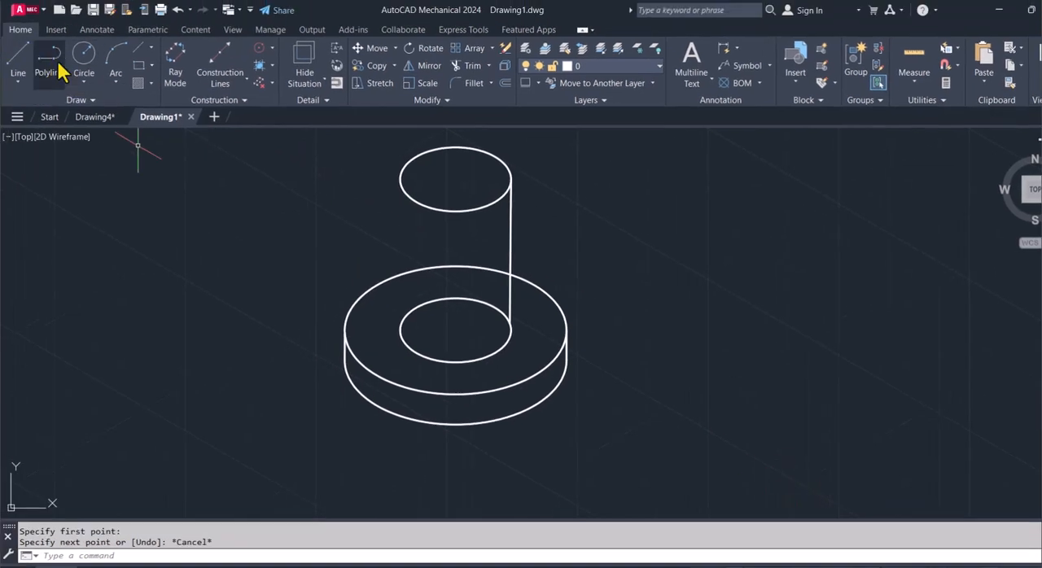
Draw the left vertical edge line from the inner isocircle, then start TRIM on the base edges.
left_click(17, 61)
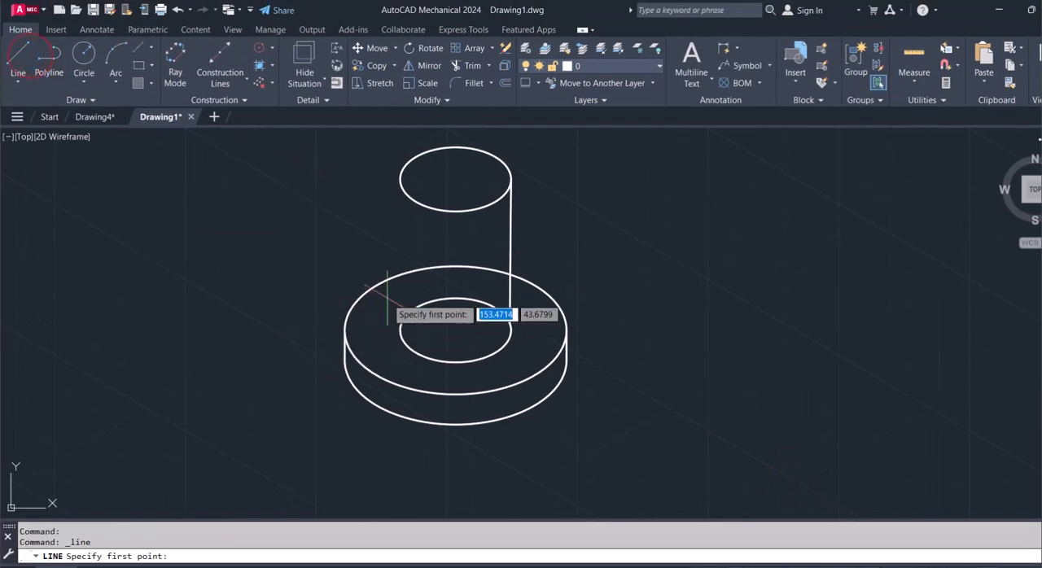
mouse_move(454, 331)
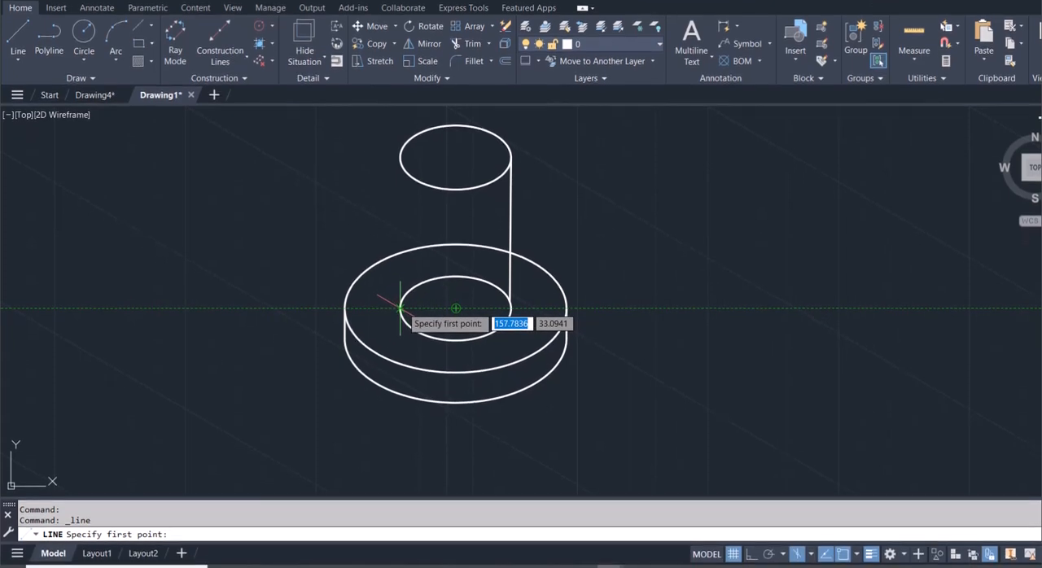
left_click(456, 308)
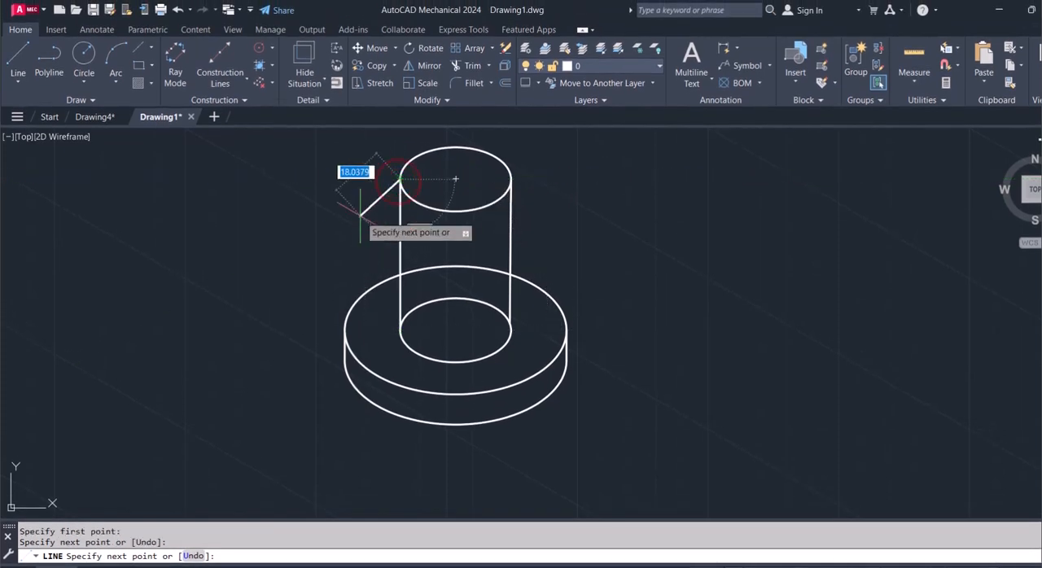
key("Escape")
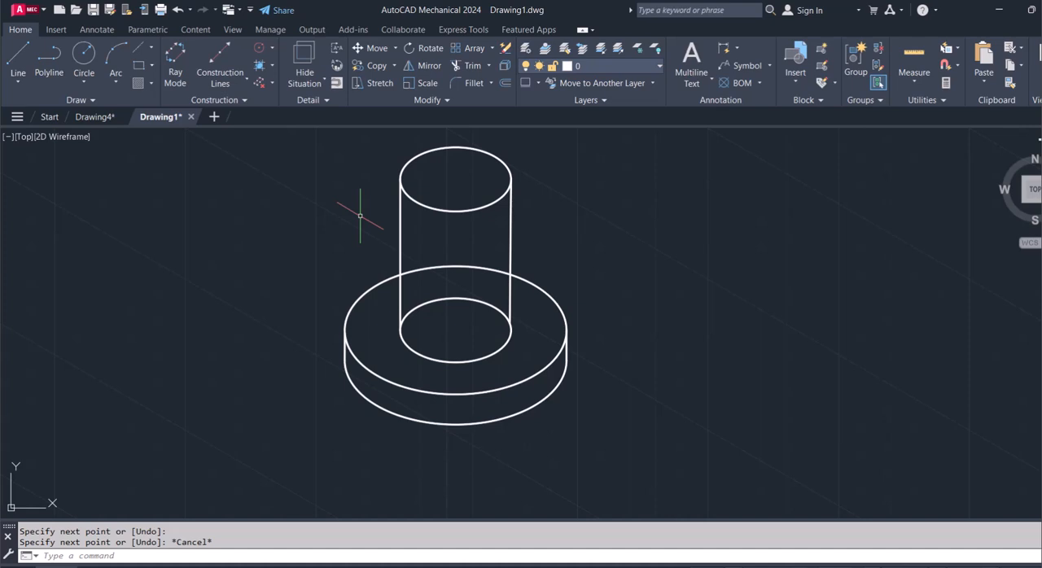
type("TR")
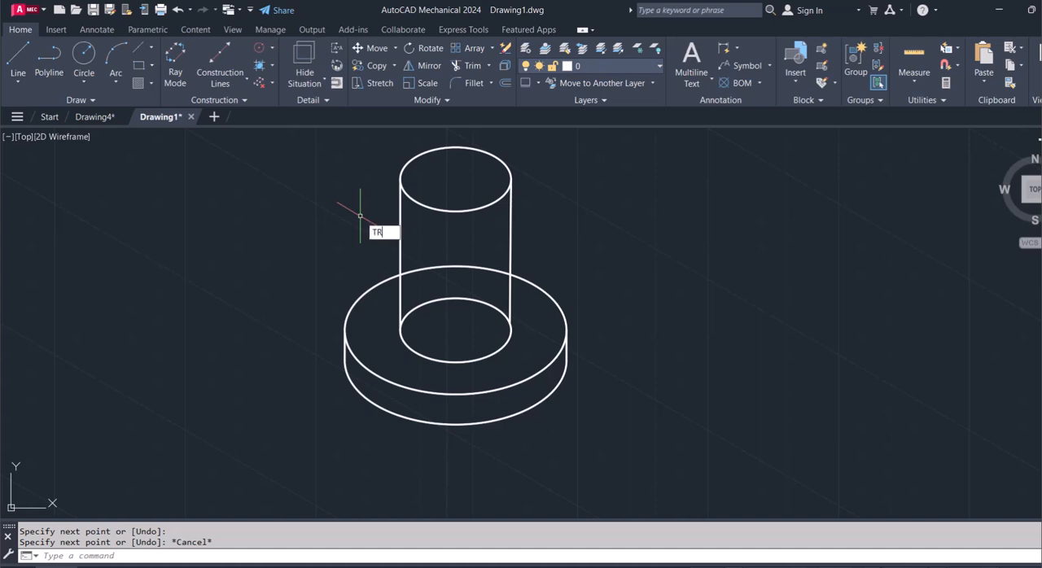
key("Return")
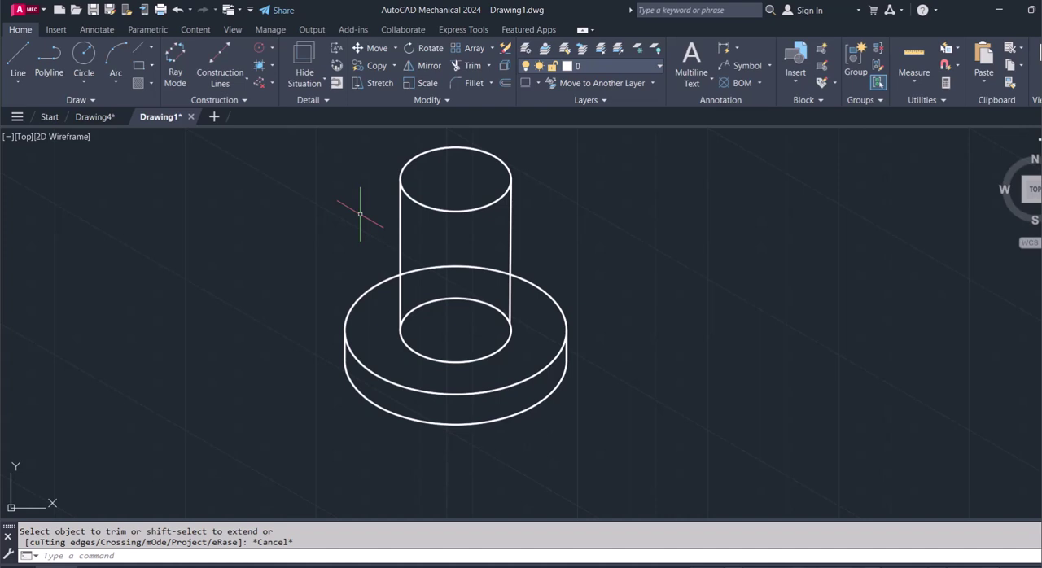
mouse_move(464, 218)
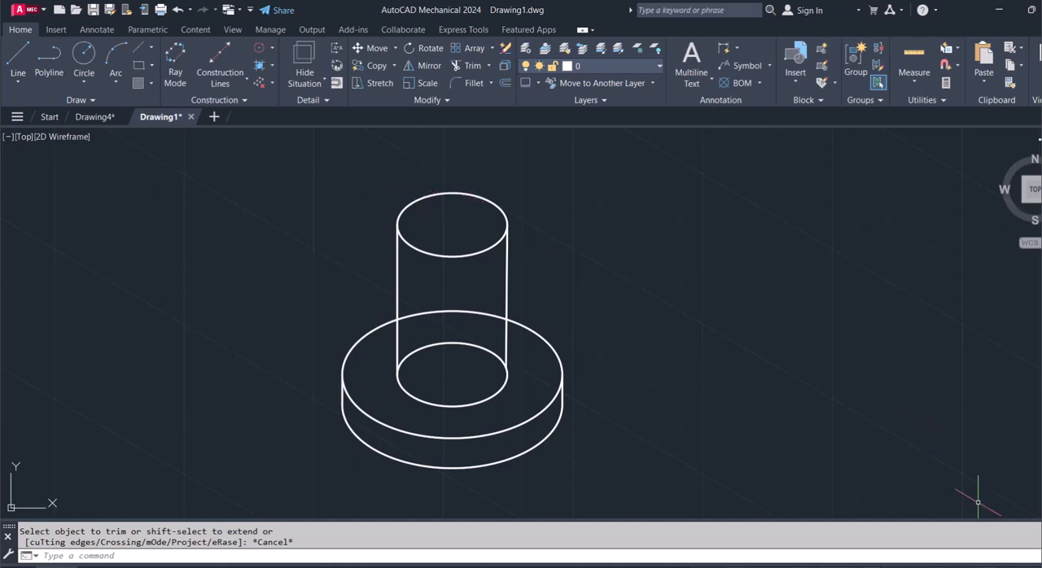
Switch the isometric drafting plane to Isoplane Top.
left_click(770, 554)
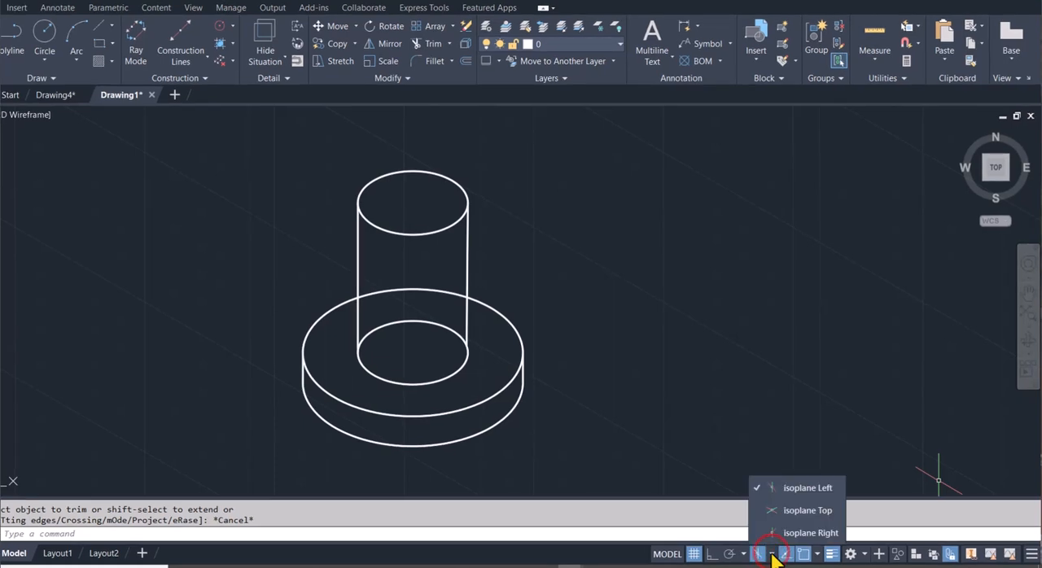
left_click(807, 511)
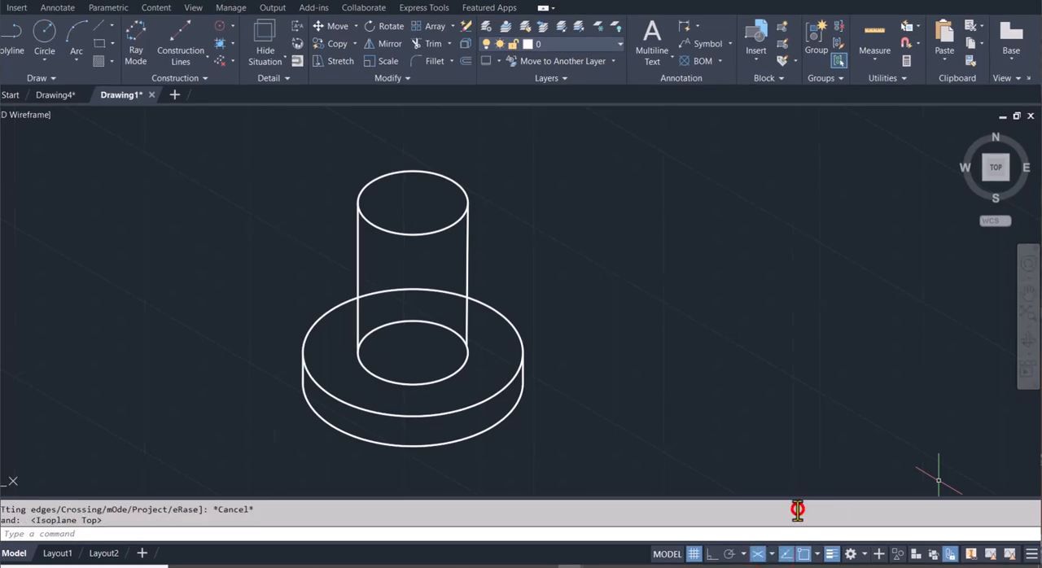
mouse_move(640, 364)
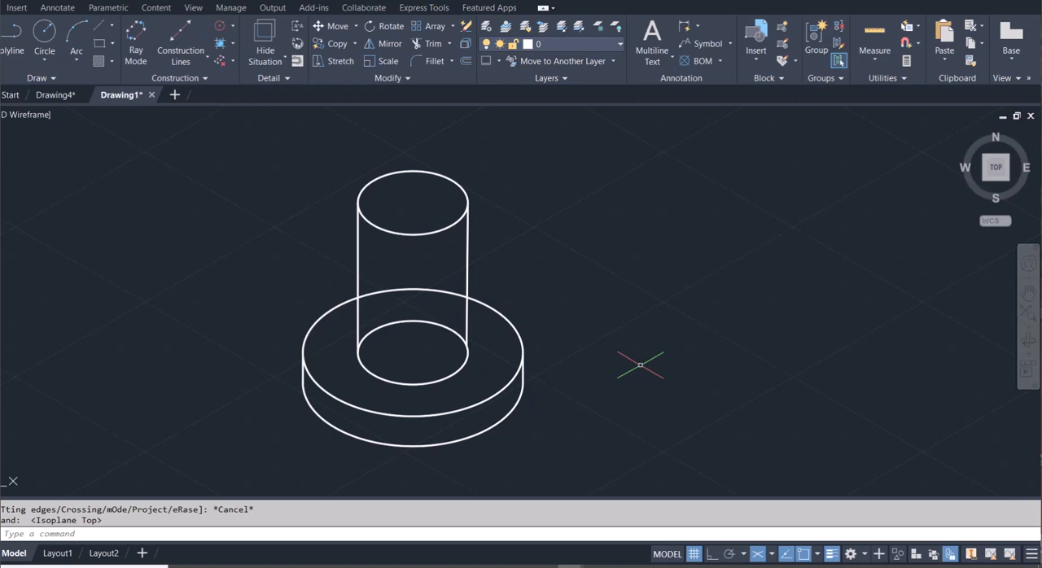
mouse_move(530, 222)
type("EL")
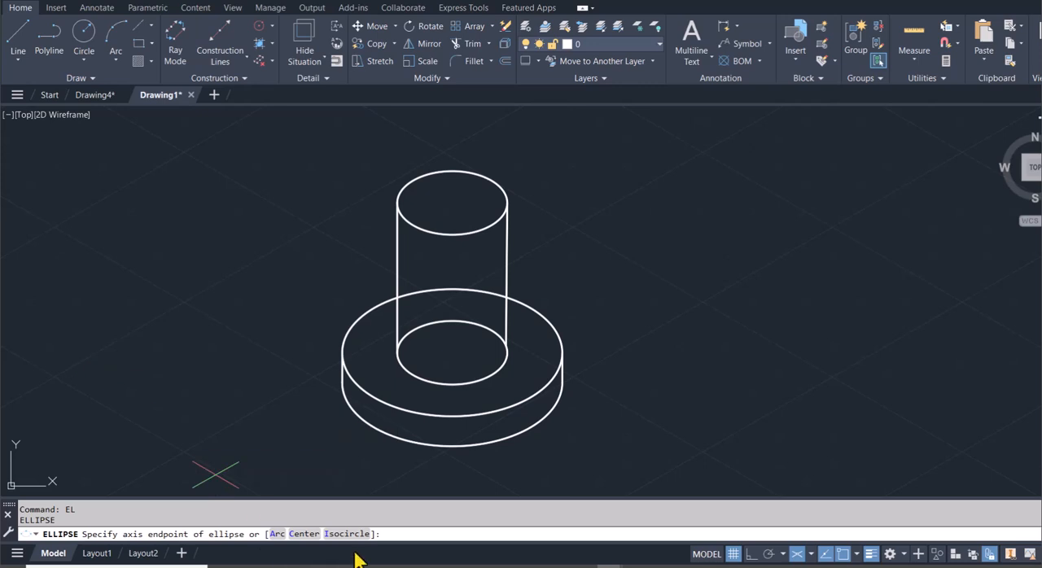
Draw a radius 10 isocircle centred 30 units above the upper cylinder's top.
type("I")
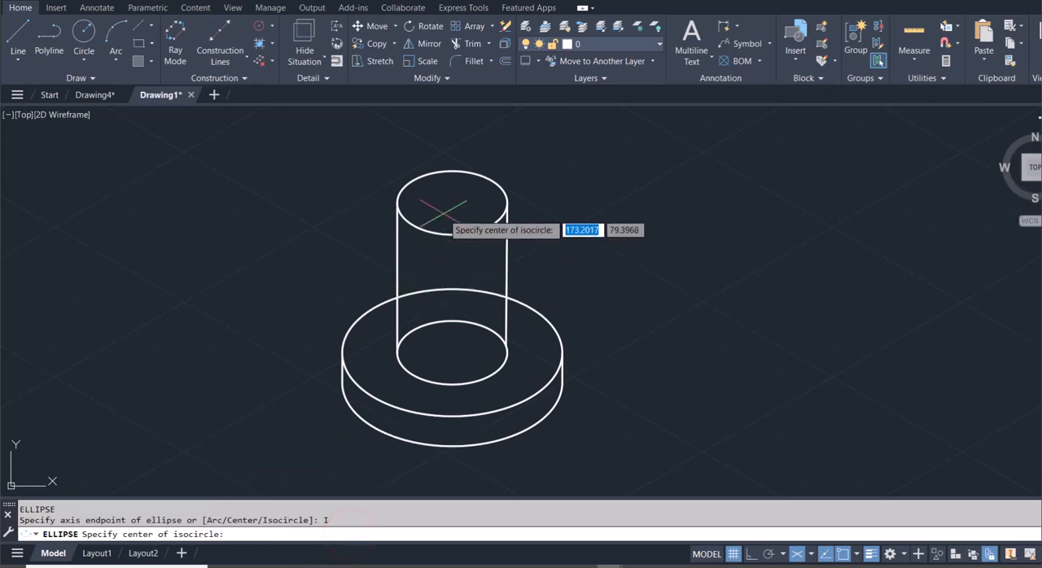
mouse_move(451, 202)
type("30")
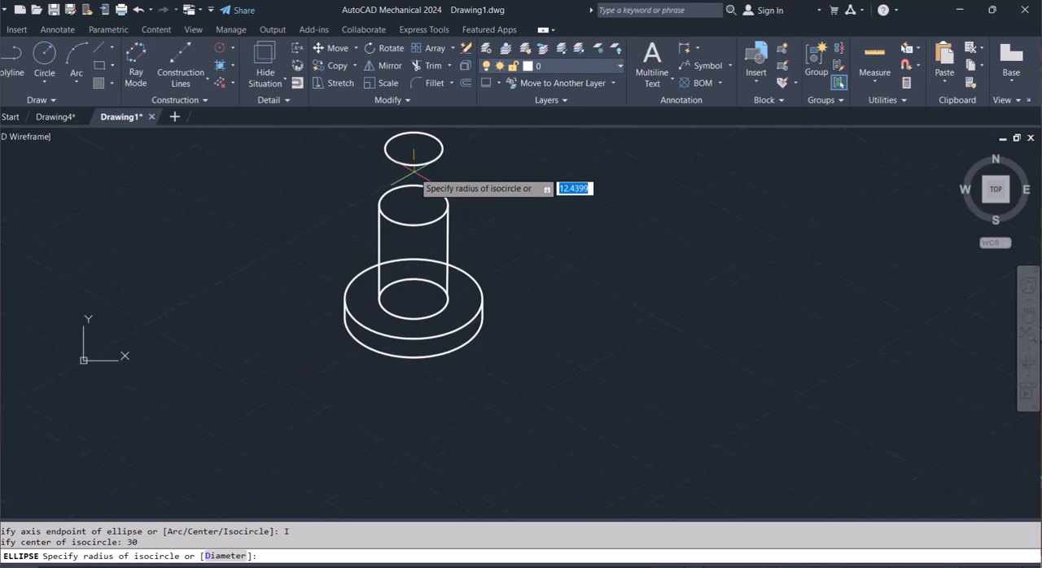
type("10")
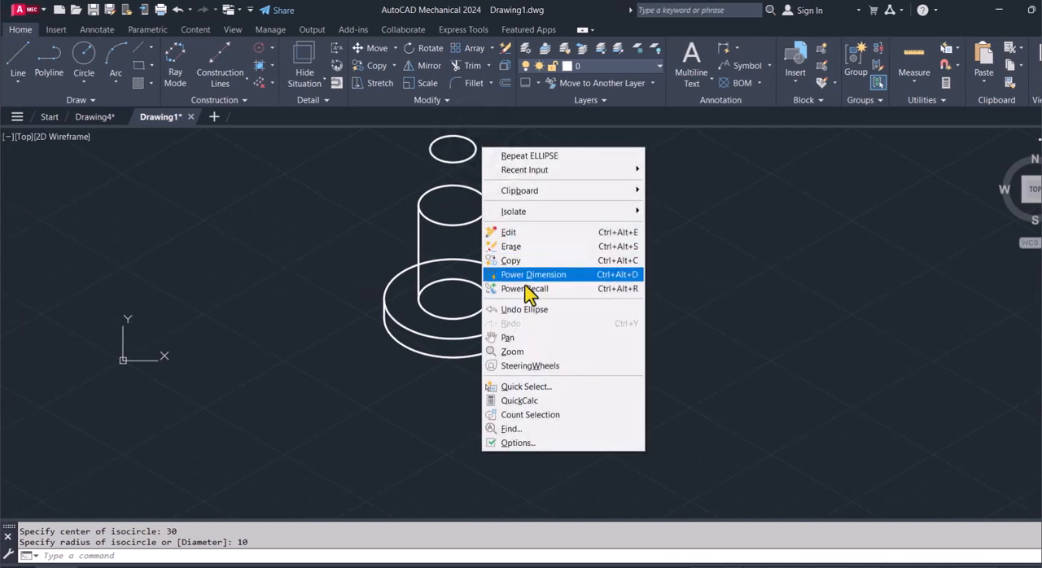
left_click(507, 337)
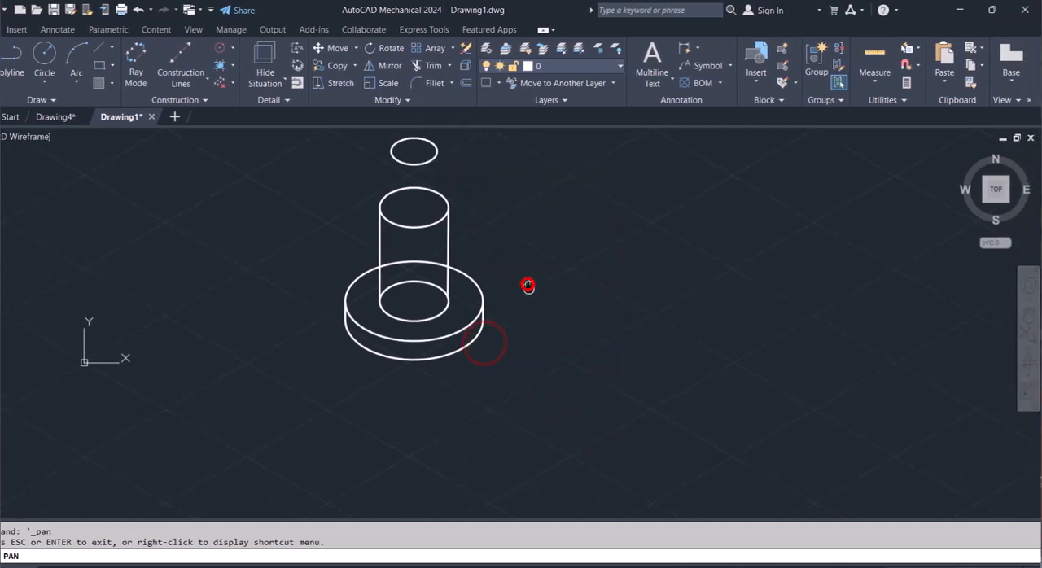
left_click_drag(528, 285, 462, 297)
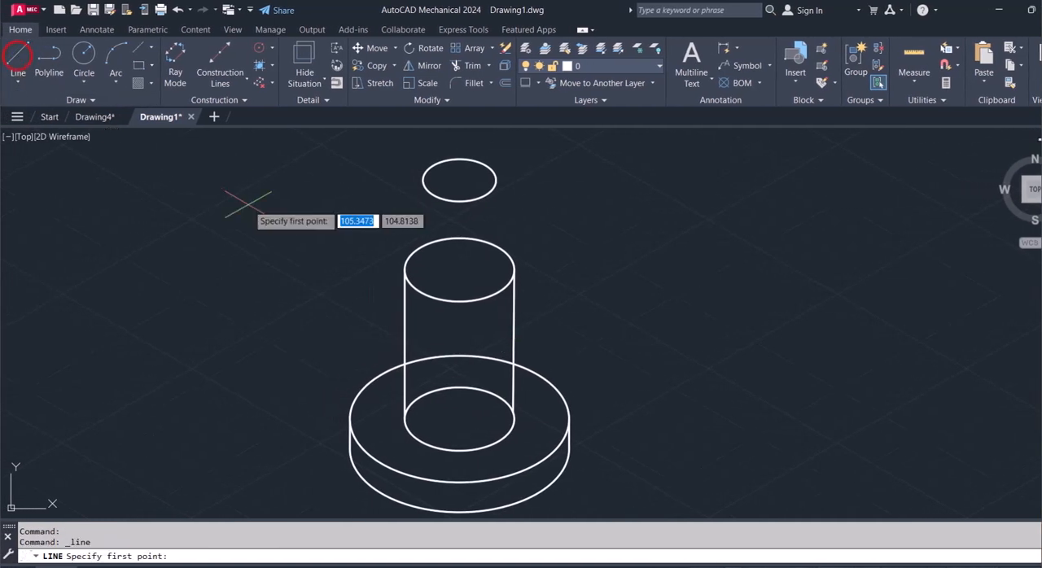
mouse_move(458, 180)
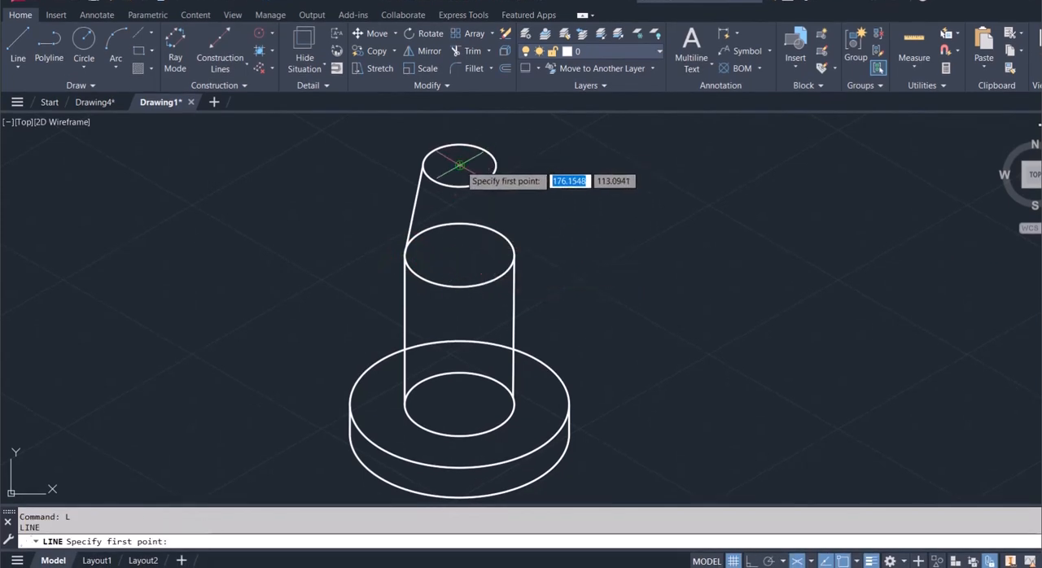
Draw the right taper line from the small isocircle down to the cylinder top.
left_click(491, 180)
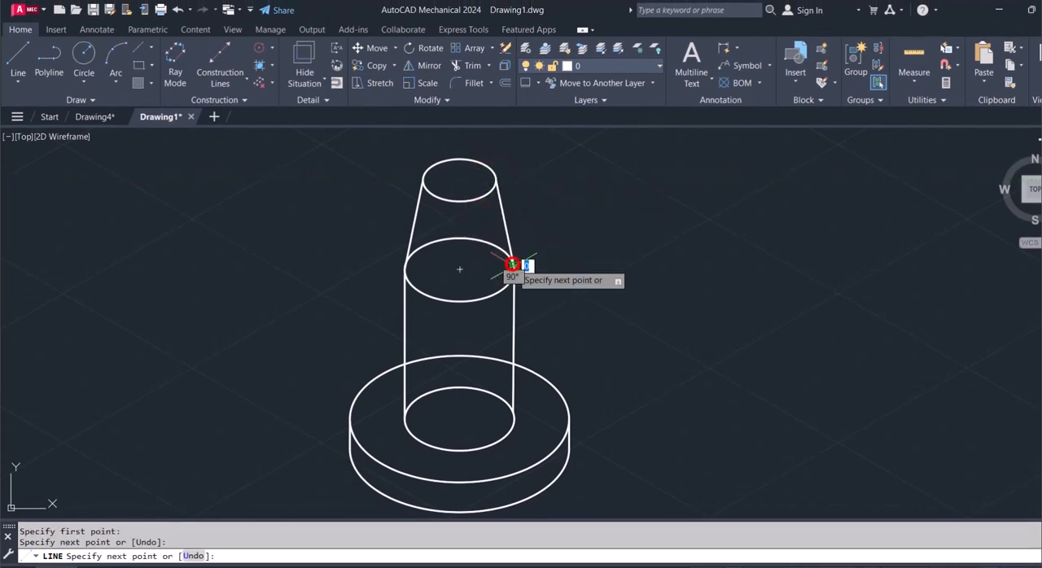
key("Escape")
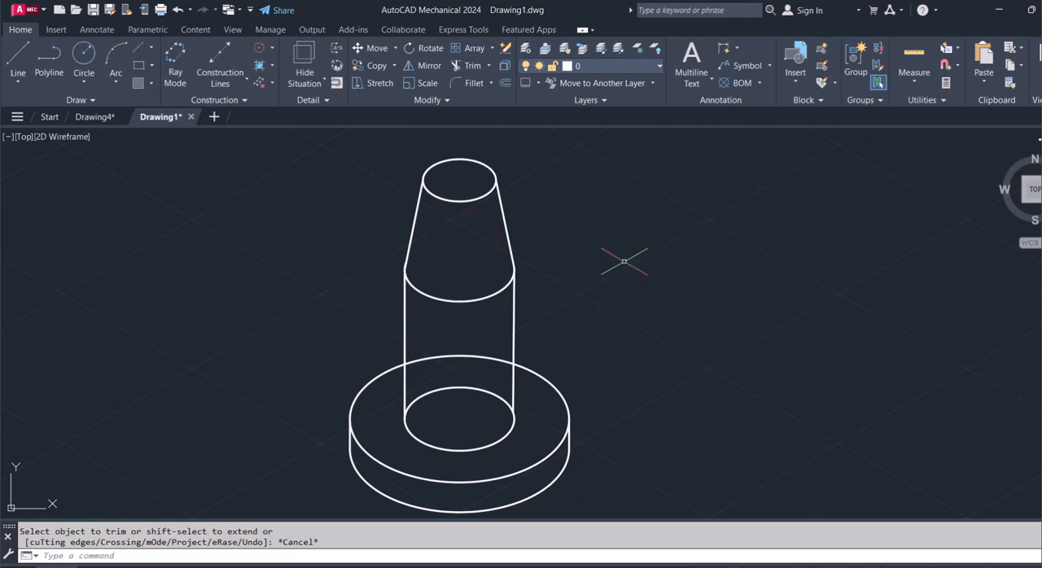
mouse_move(155, 61)
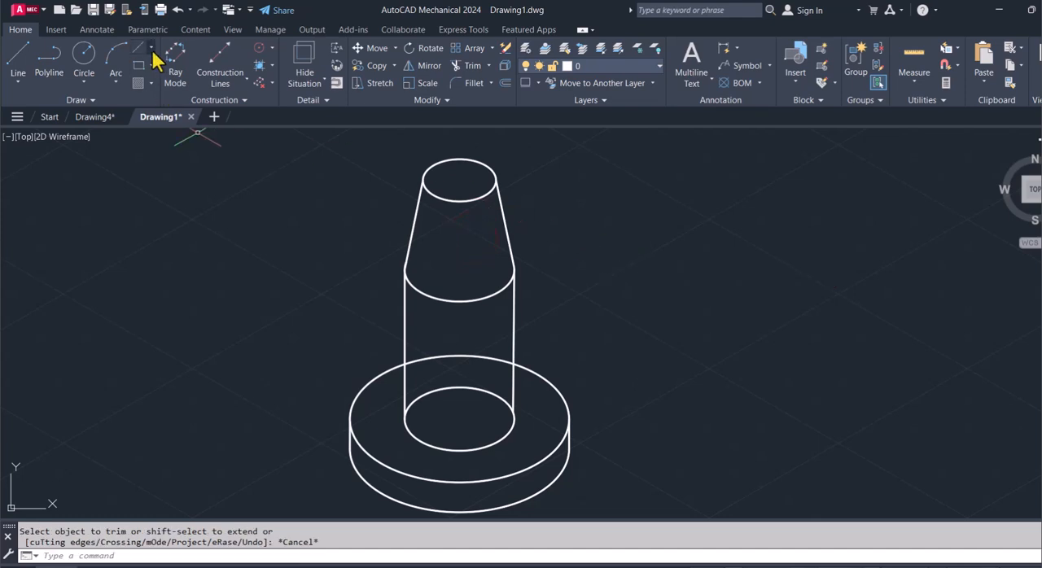
Draw a centerline from the base circle centre outward along an isometric axis.
left_click(138, 47)
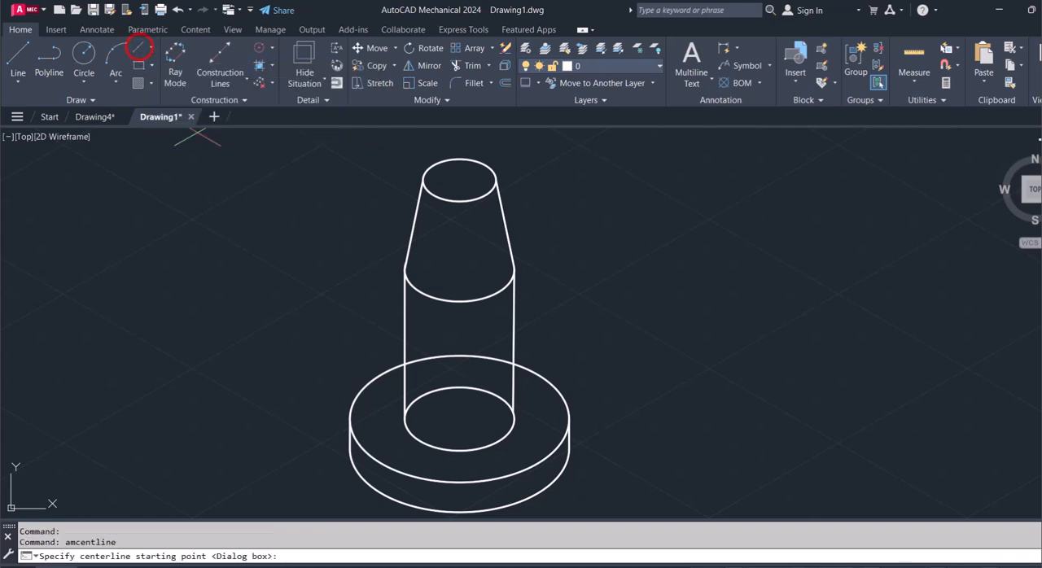
mouse_move(460, 421)
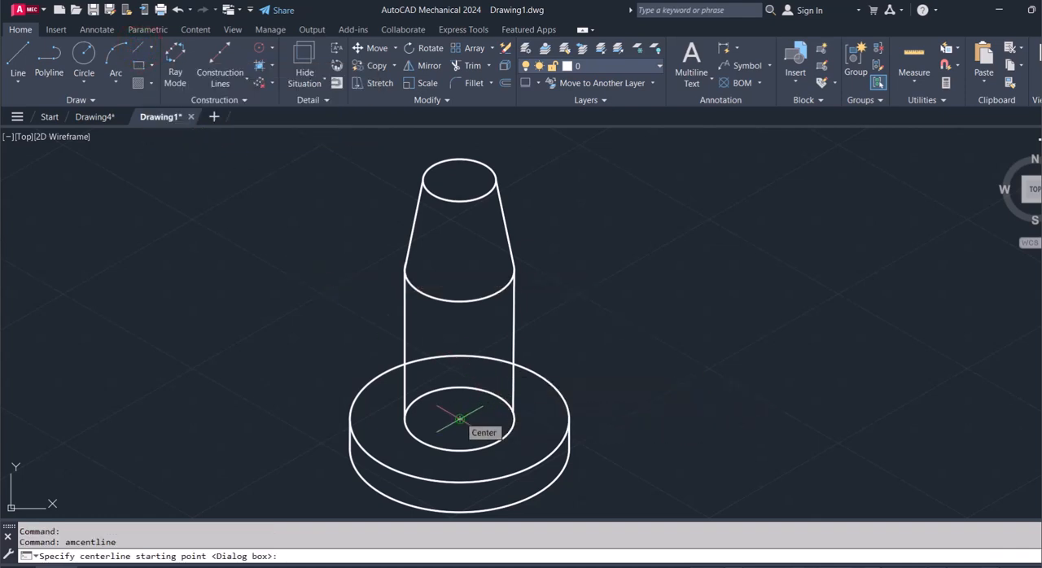
left_click(460, 419)
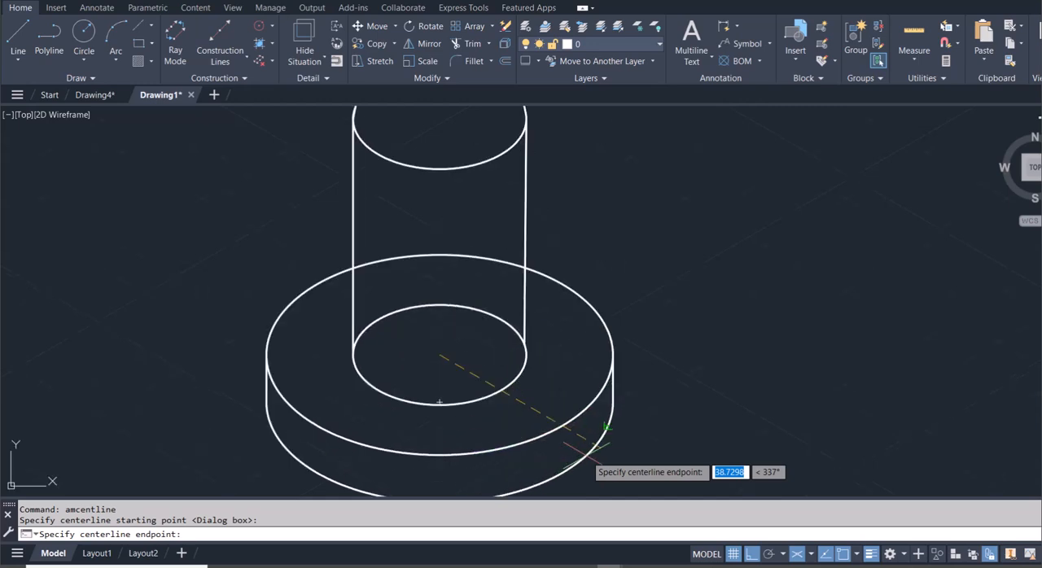
mouse_move(665, 485)
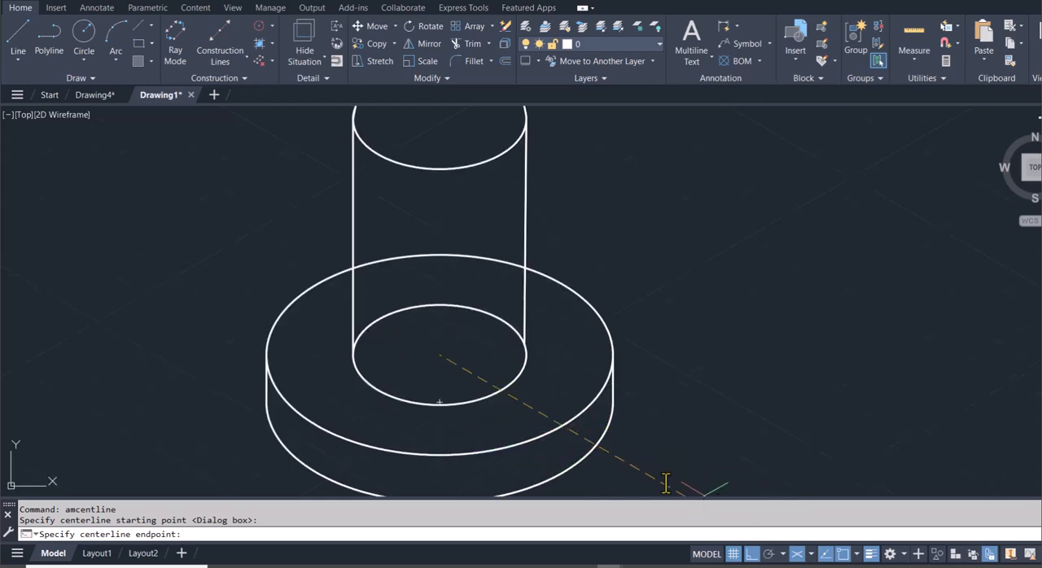
mouse_move(606, 427)
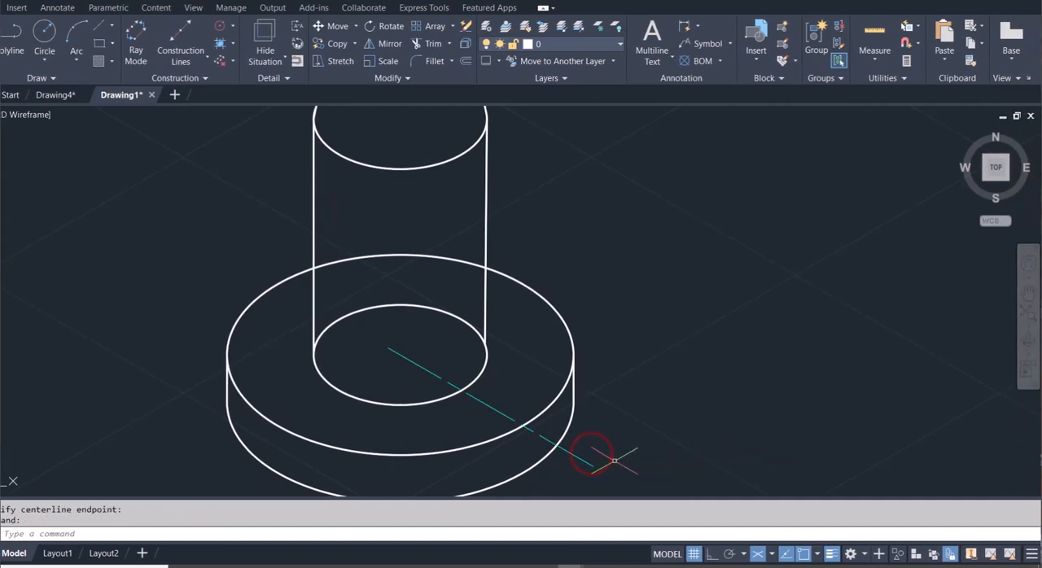
key("Escape")
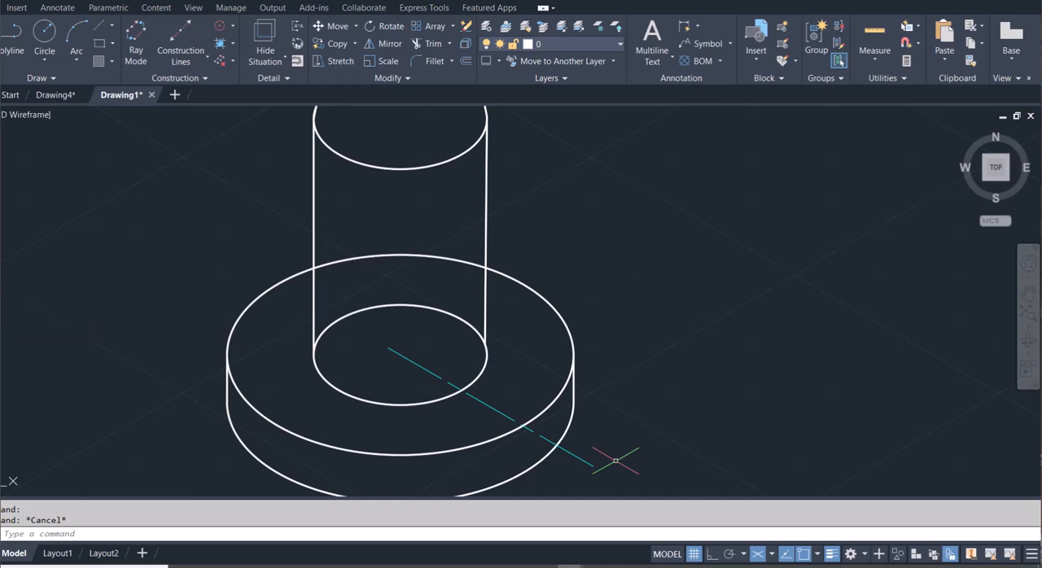
mouse_move(479, 396)
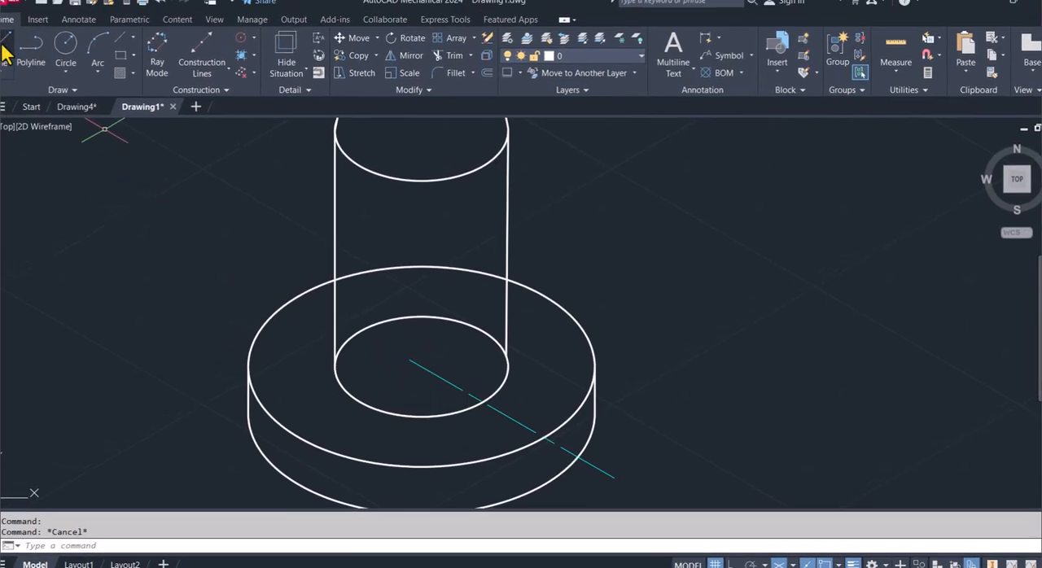
Draw two isometric centre lines starting at the base circle centre.
left_click(17, 61)
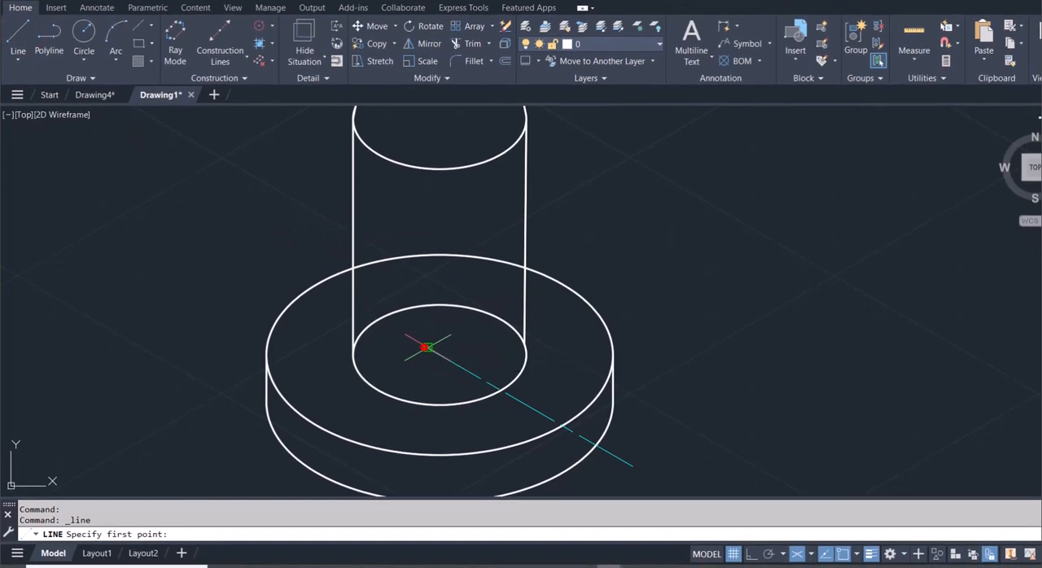
left_click(423, 348)
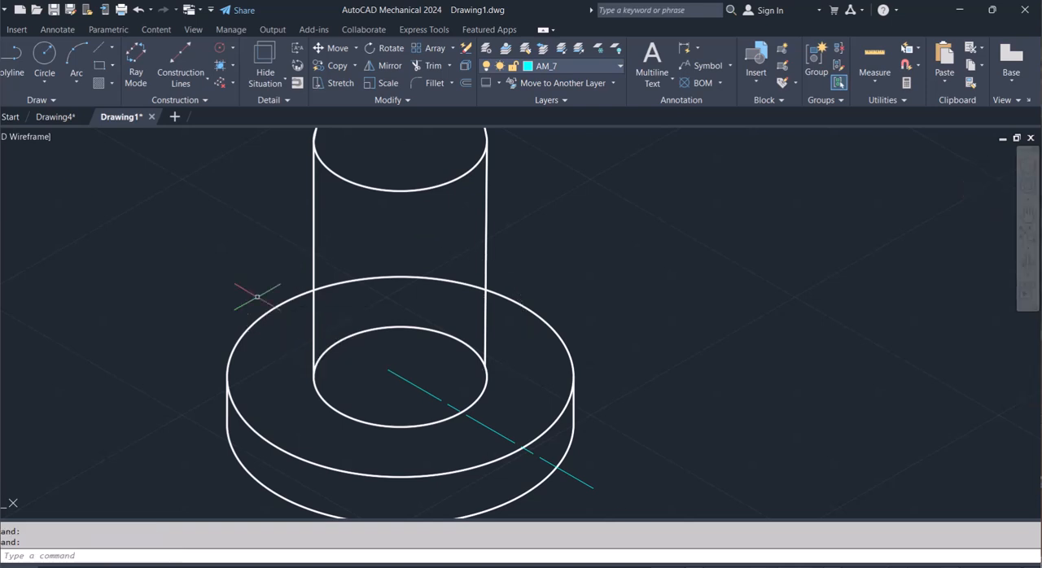
left_click(18, 57)
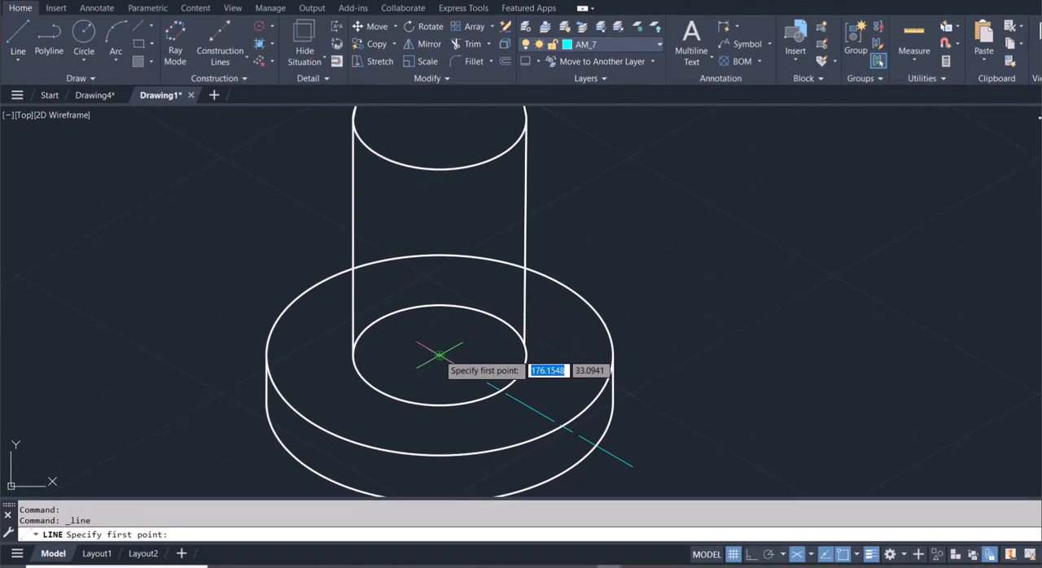
left_click(439, 355)
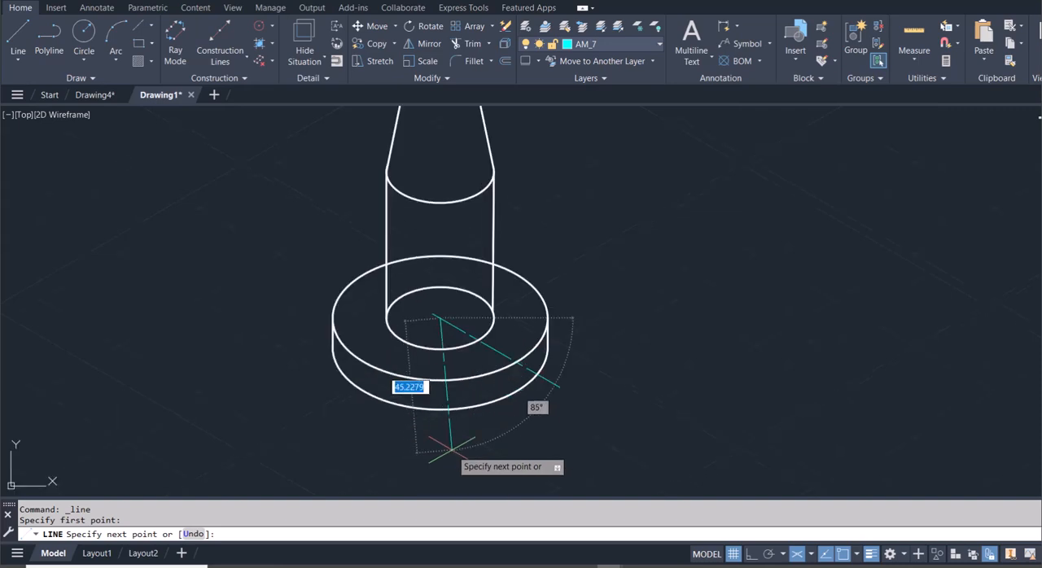
mouse_move(537, 390)
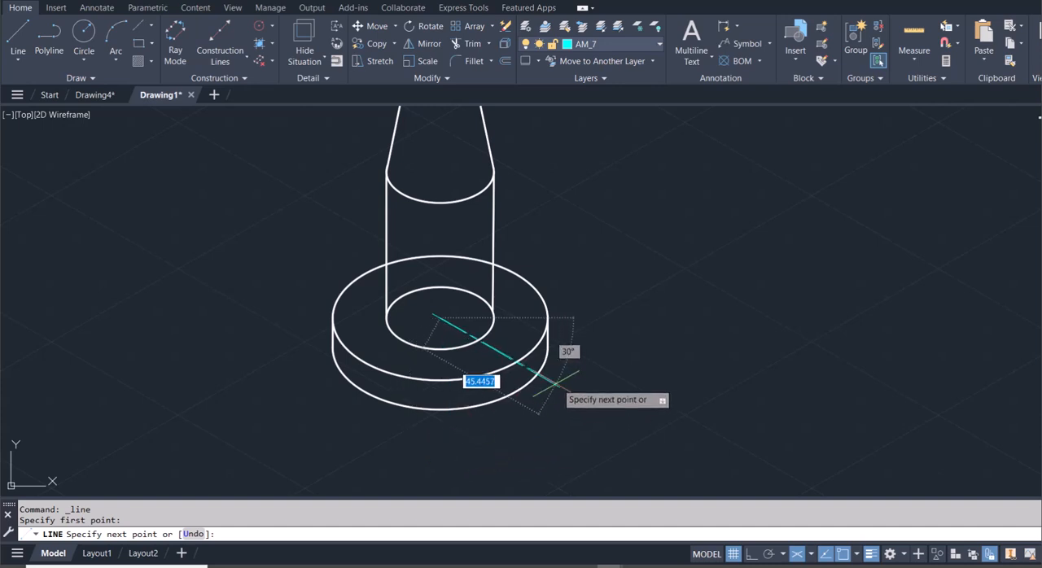
mouse_move(562, 386)
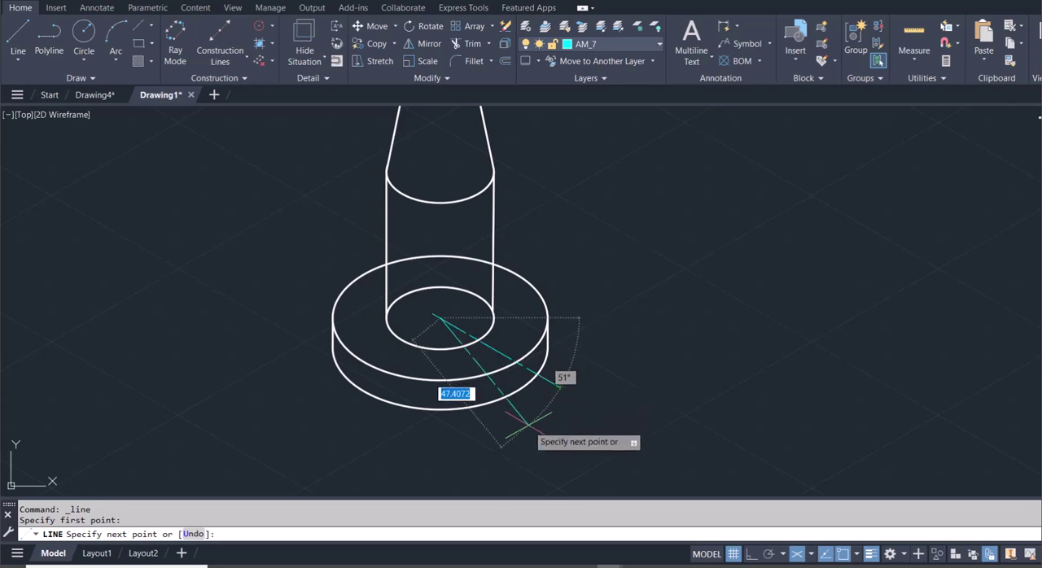
mouse_move(529, 419)
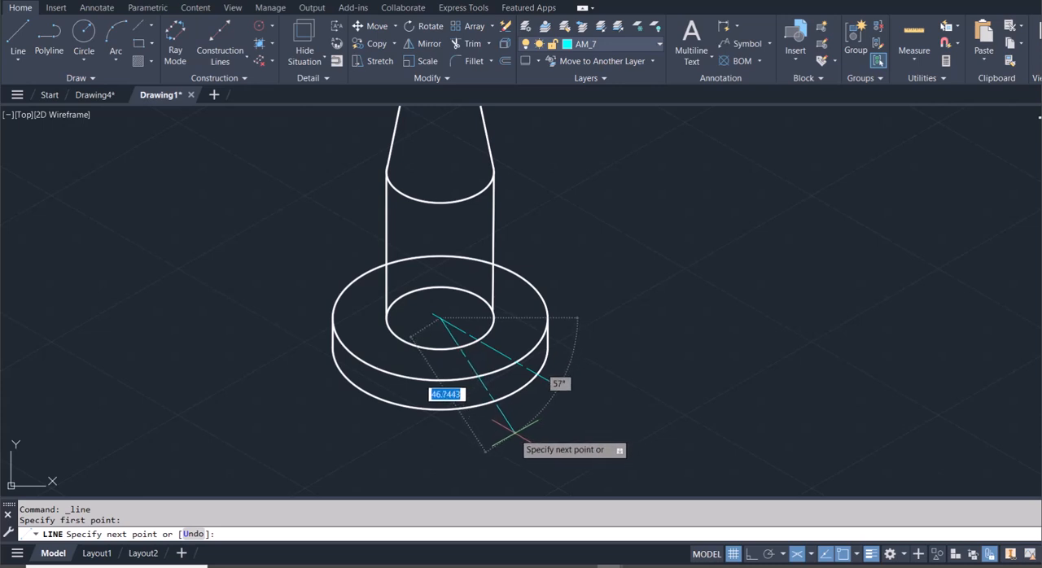
mouse_move(474, 437)
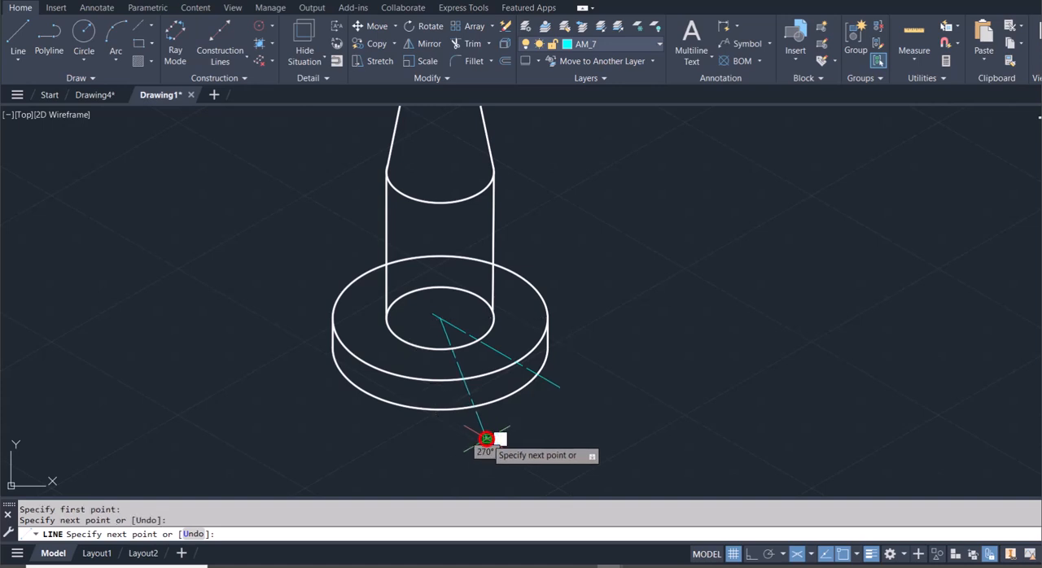
key("Escape")
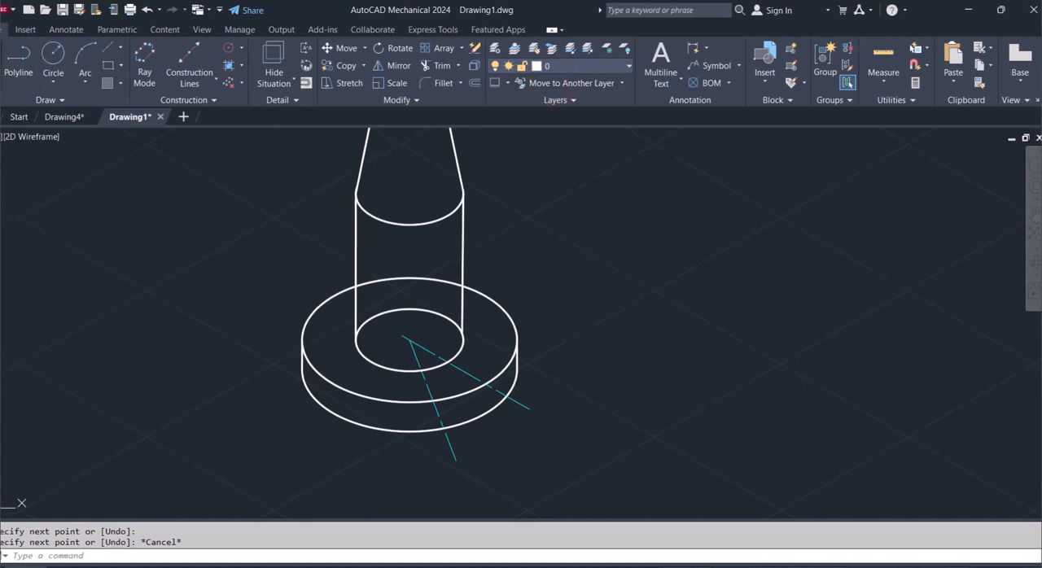
On Isoplane Left, draw 35-unit vertical lines rising from the flange beside the centre lines.
left_click(17, 61)
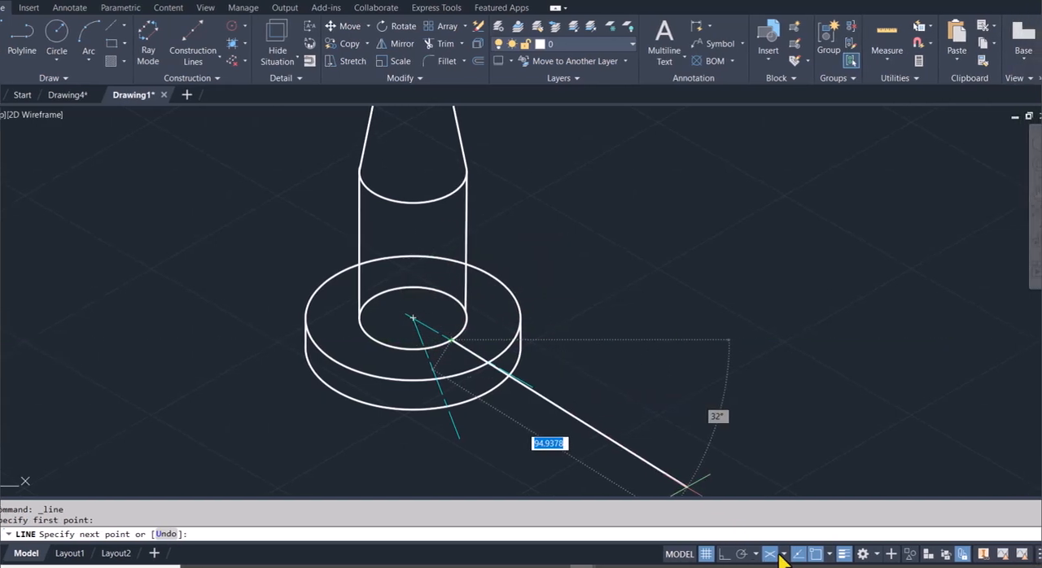
left_click(769, 553)
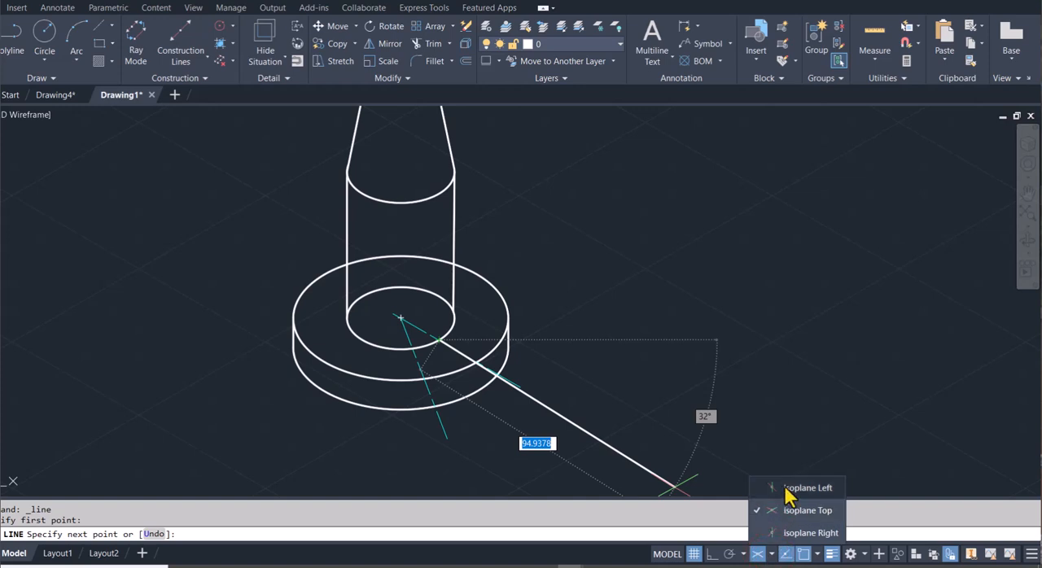
left_click(806, 487)
type("35")
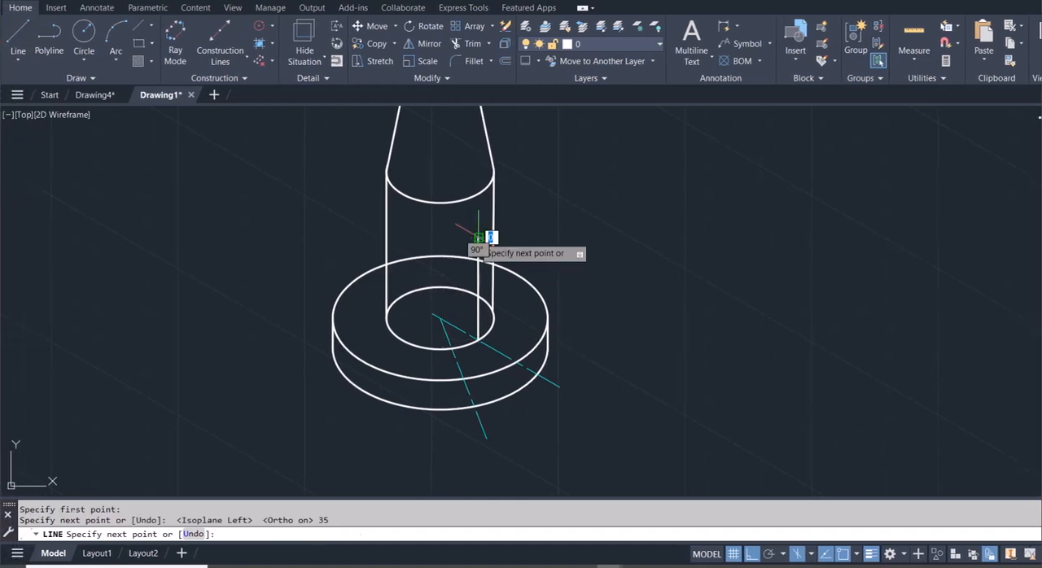
key("Escape")
type("L")
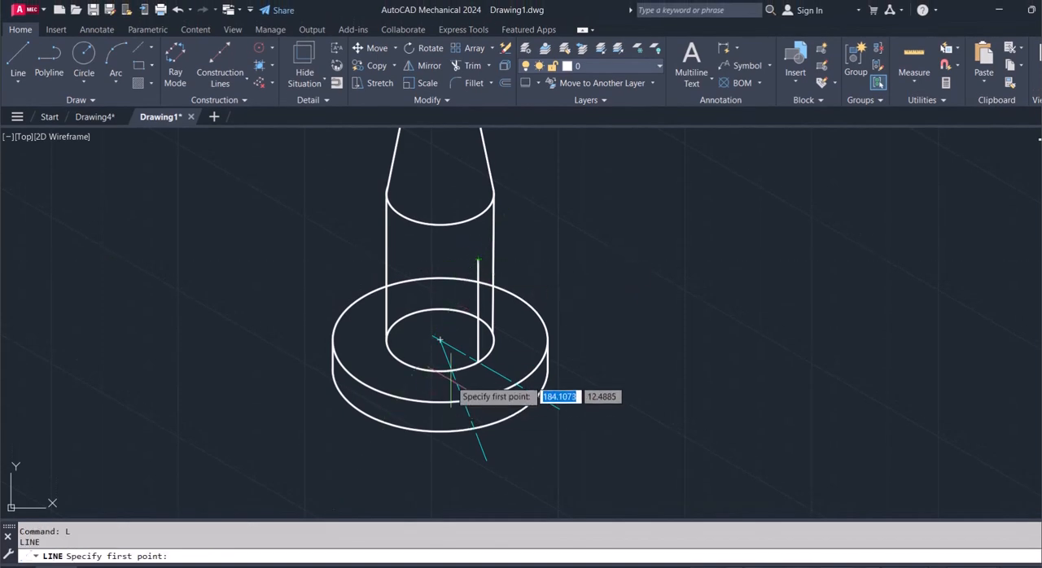
left_click(454, 350)
type("35")
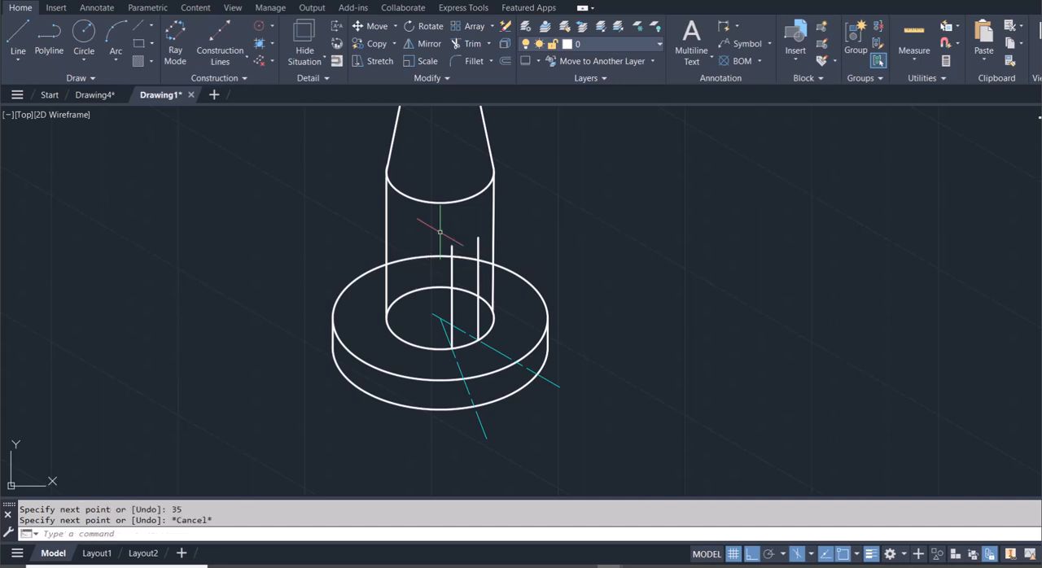
mouse_move(531, 266)
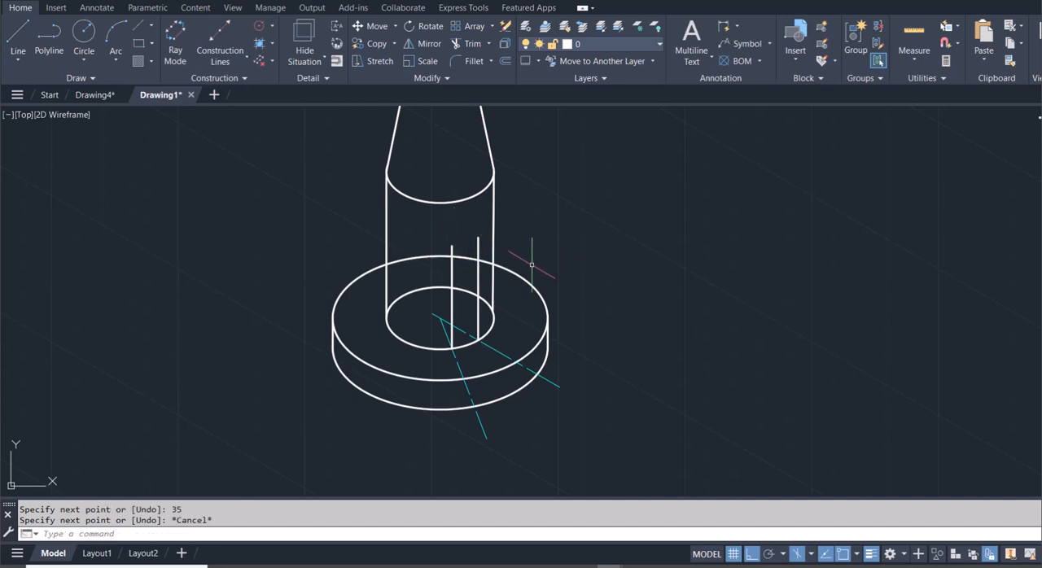
mouse_move(521, 257)
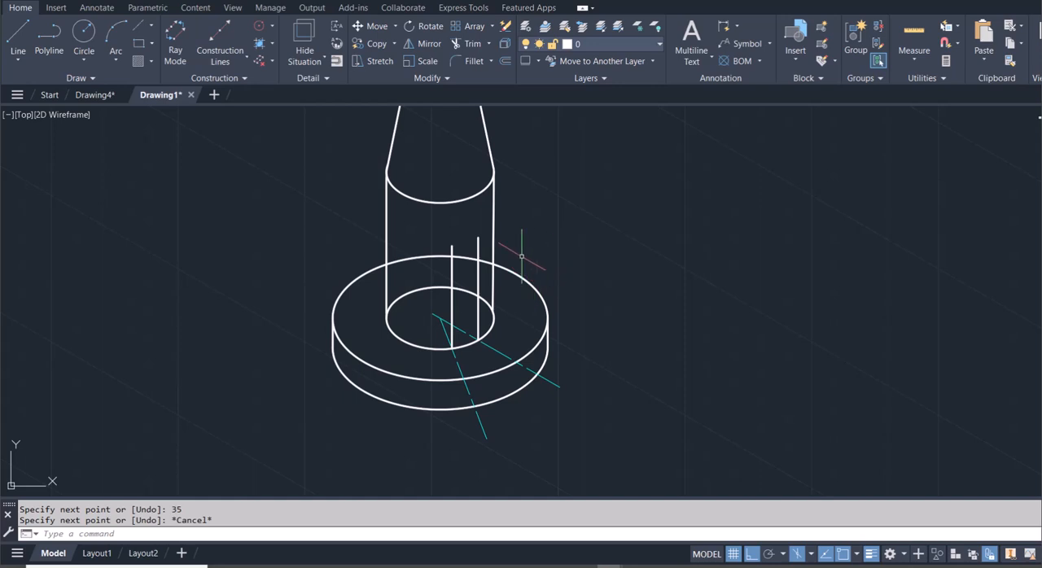
mouse_move(382, 368)
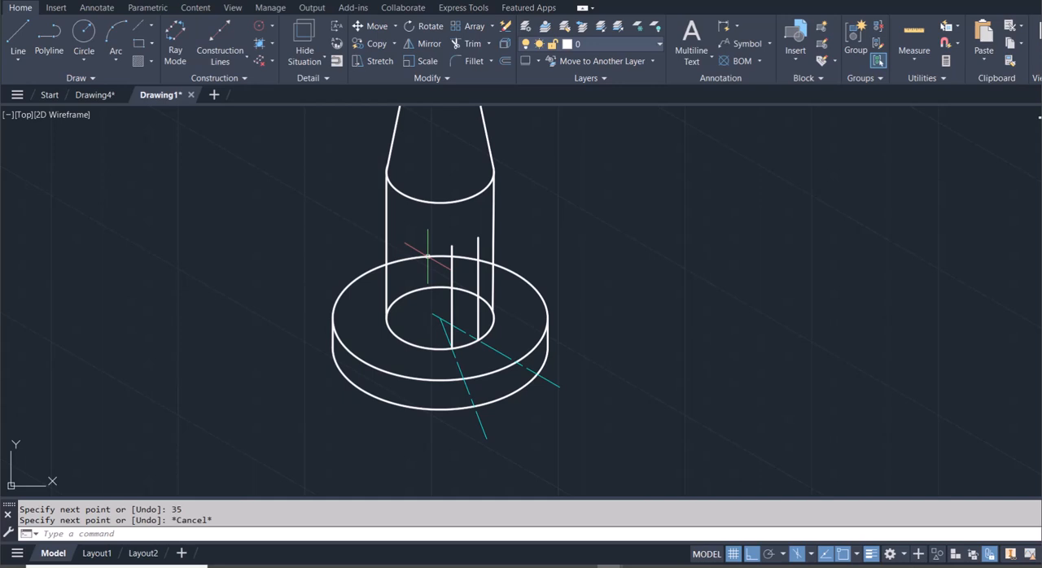
mouse_move(816, 484)
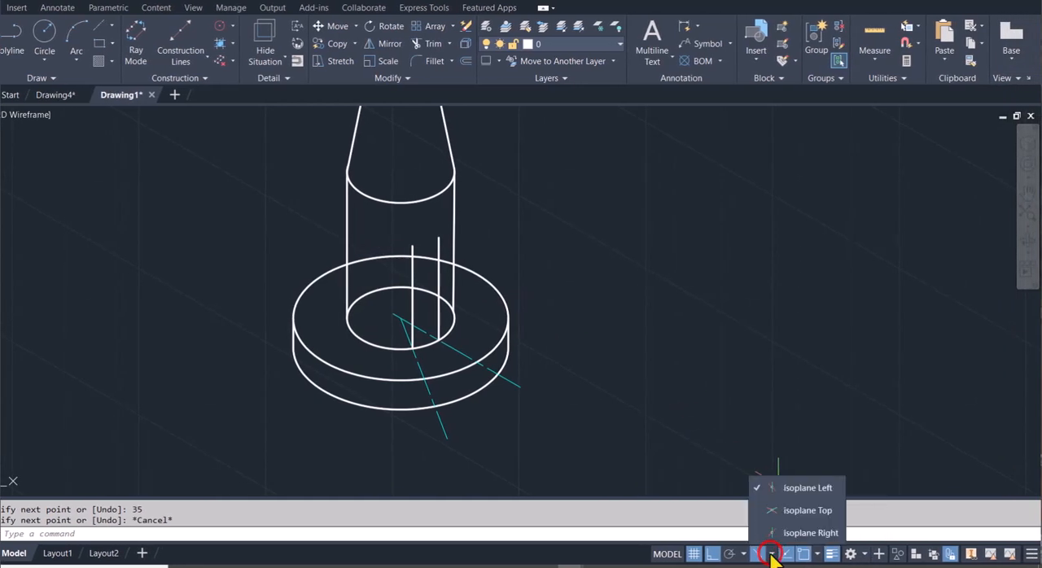
Return to Isoplane Top and start an ellipse with EL.
left_click(807, 510)
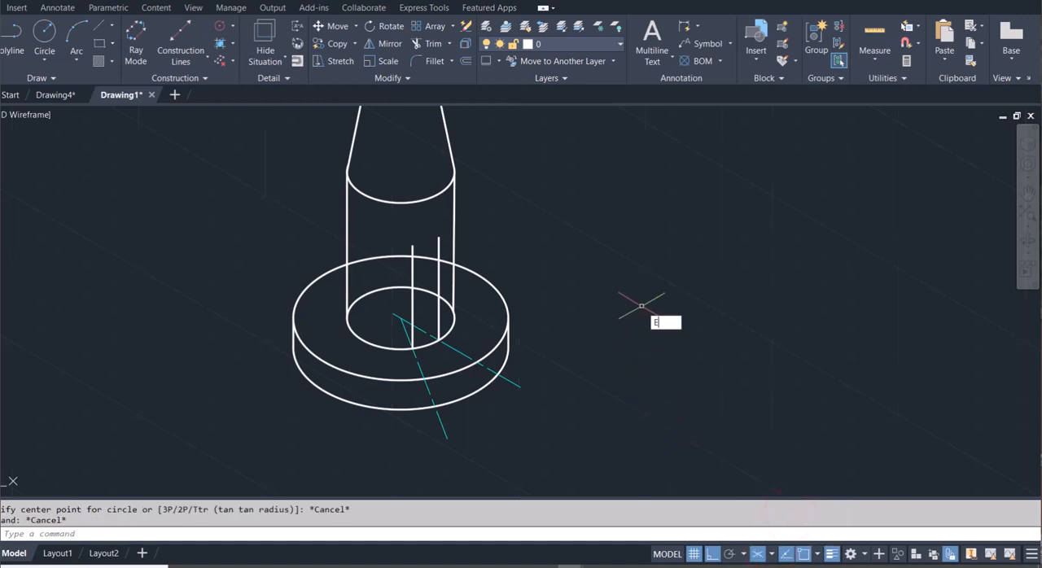
type("EL")
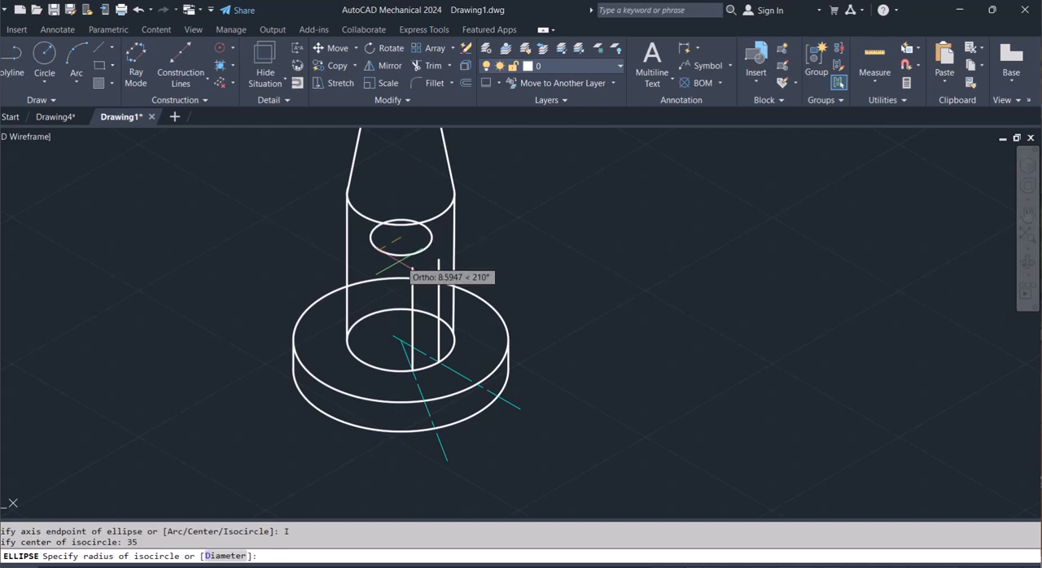
mouse_move(439, 260)
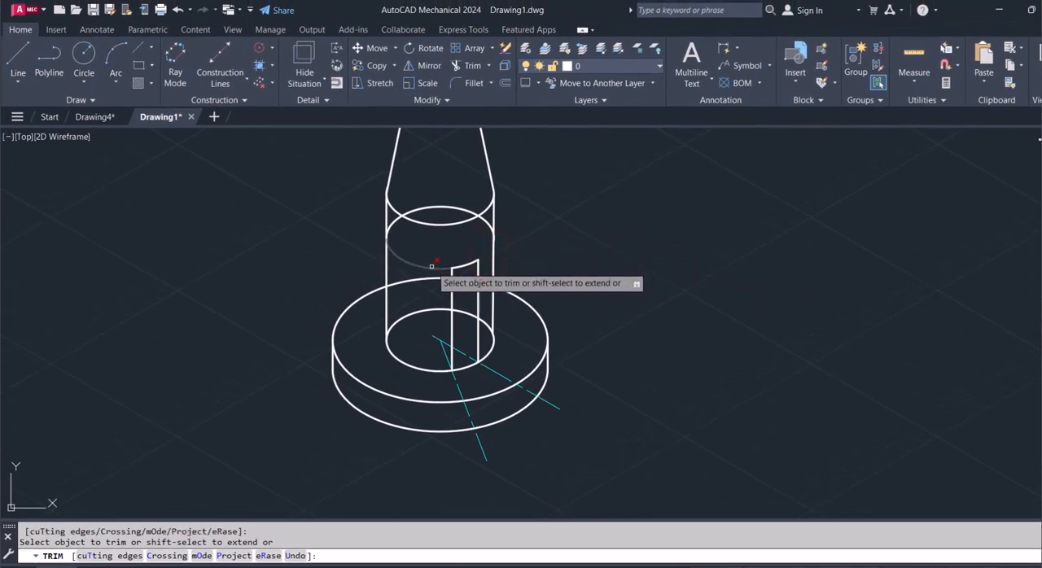
Trim the excess isocircle pieces, leaving an arc capping both vertical lines.
left_click(432, 265)
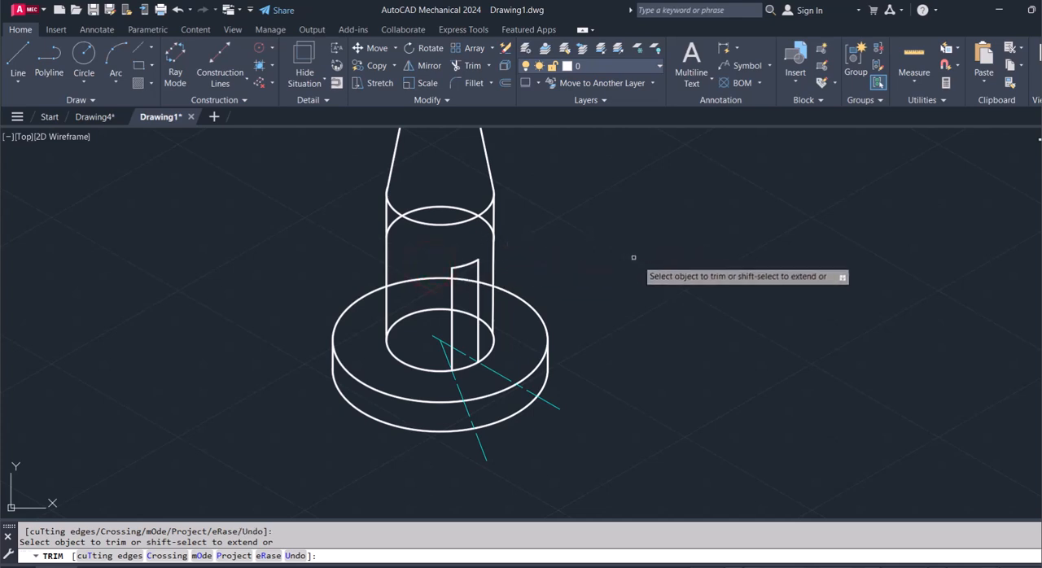
mouse_move(611, 275)
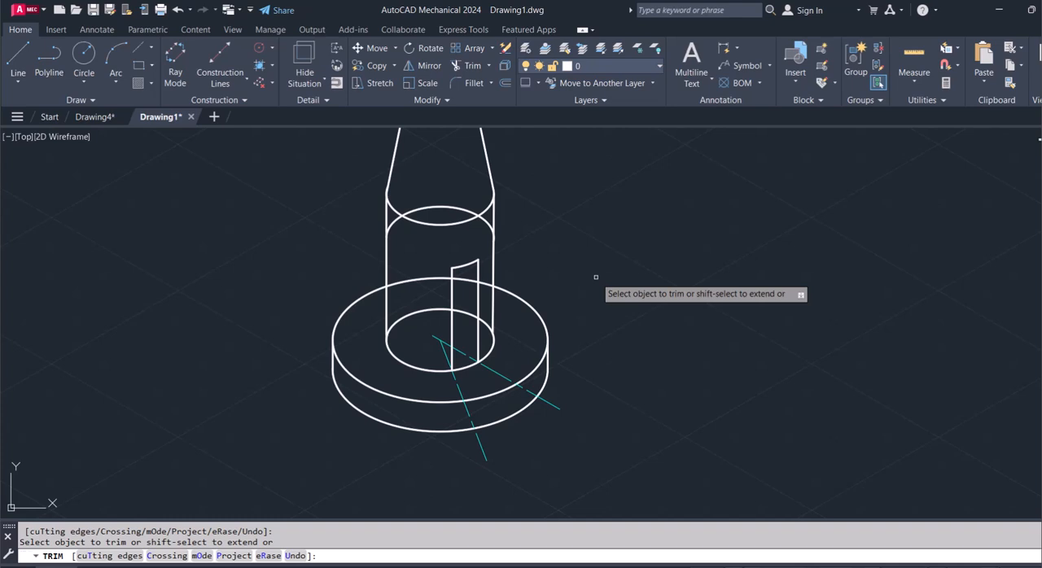
mouse_move(580, 283)
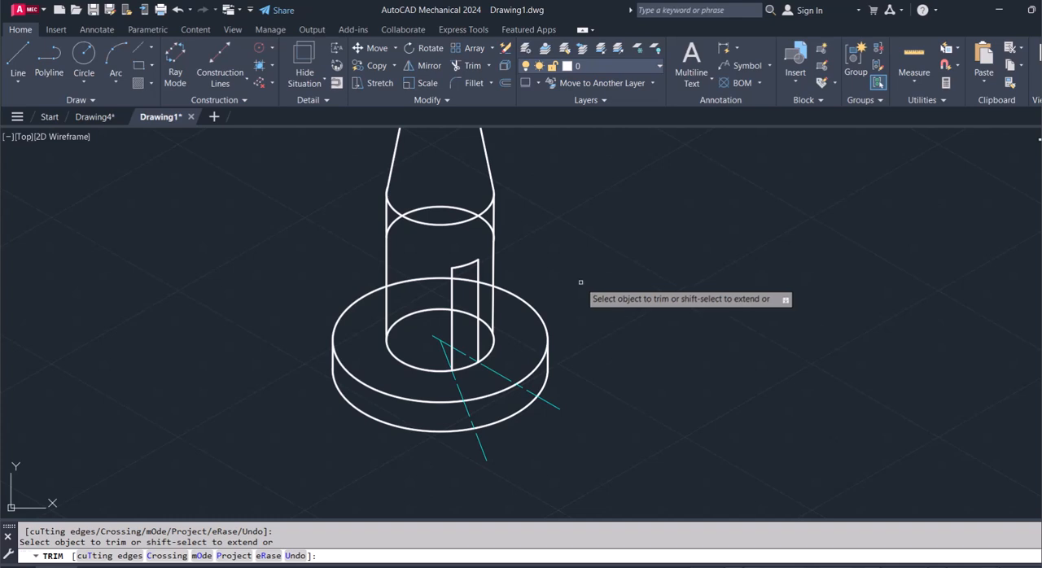
left_click(404, 309)
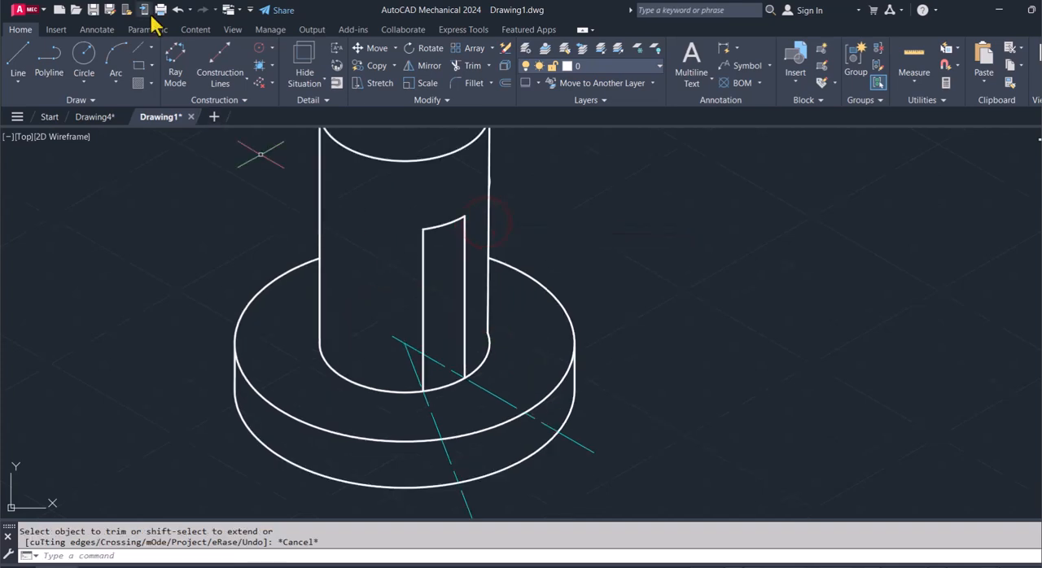
Draw a line from the centre-line crossing toward the slot base.
left_click(17, 57)
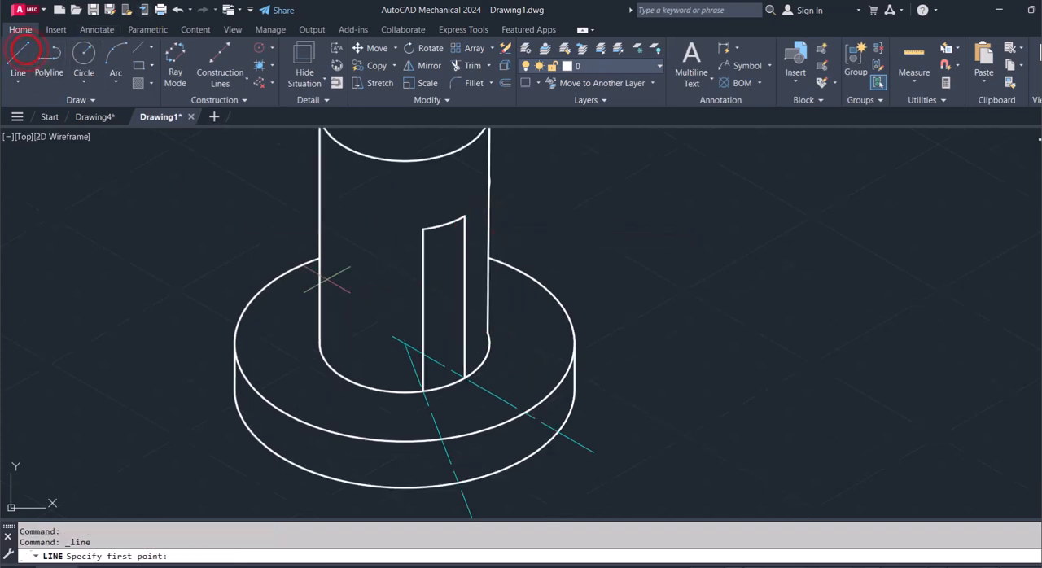
left_click(463, 357)
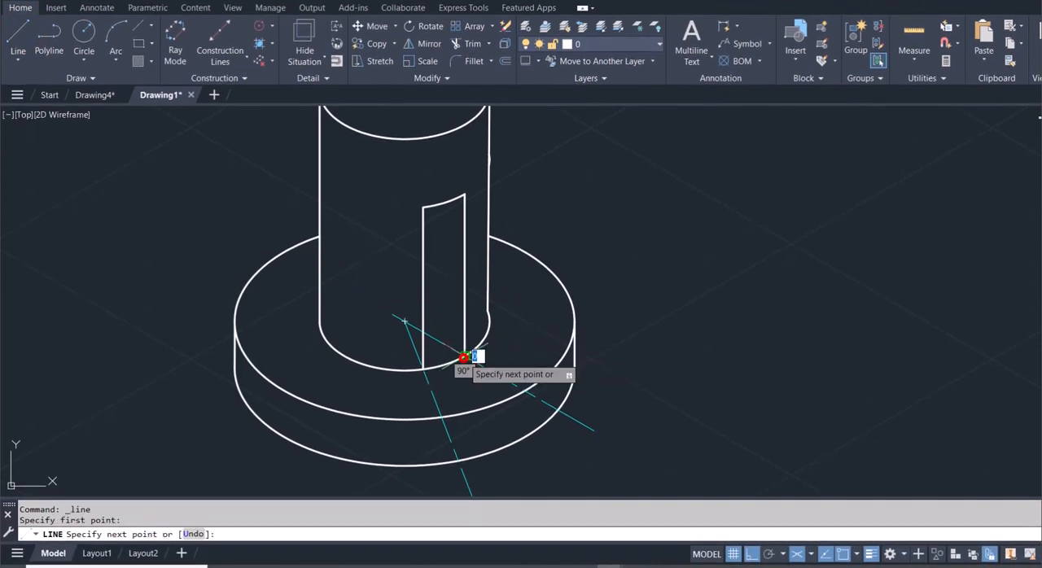
mouse_move(423, 330)
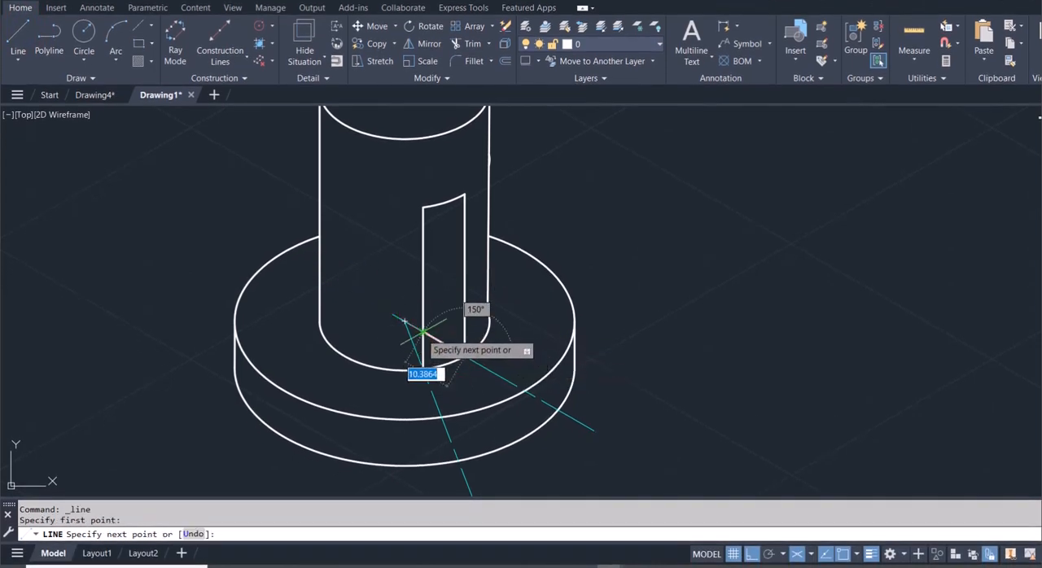
left_click(420, 330)
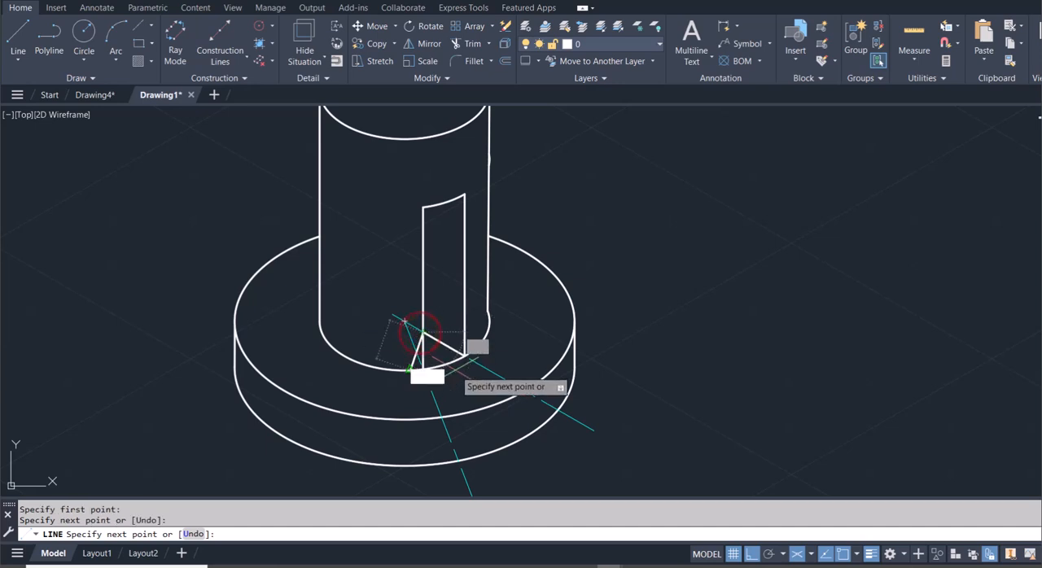